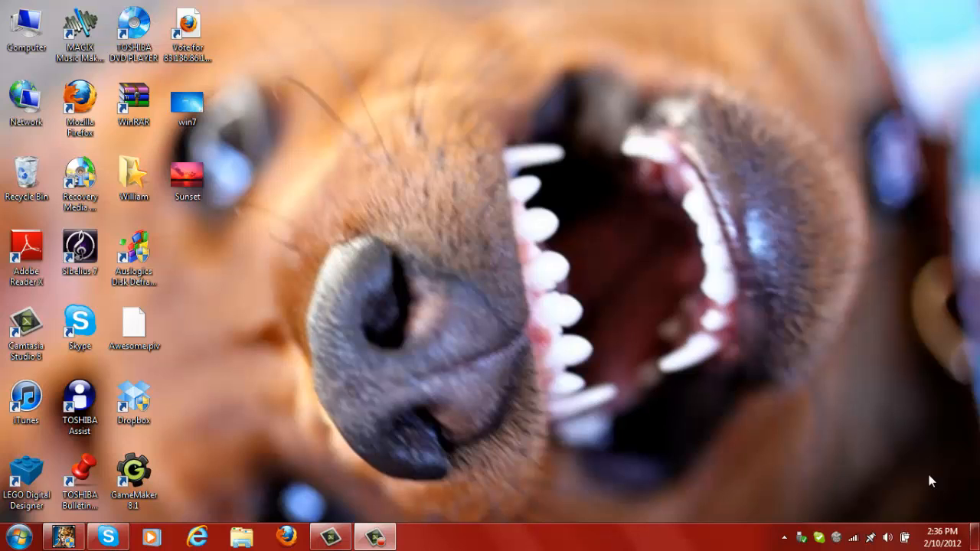
mouse_move(585, 334)
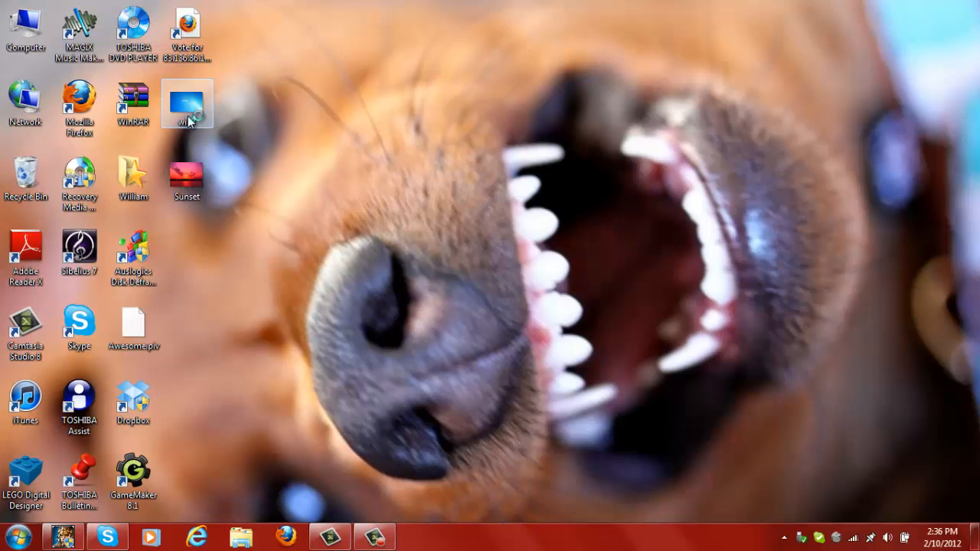
Preview the win7 login screen image and close the preview
double_click(186, 104)
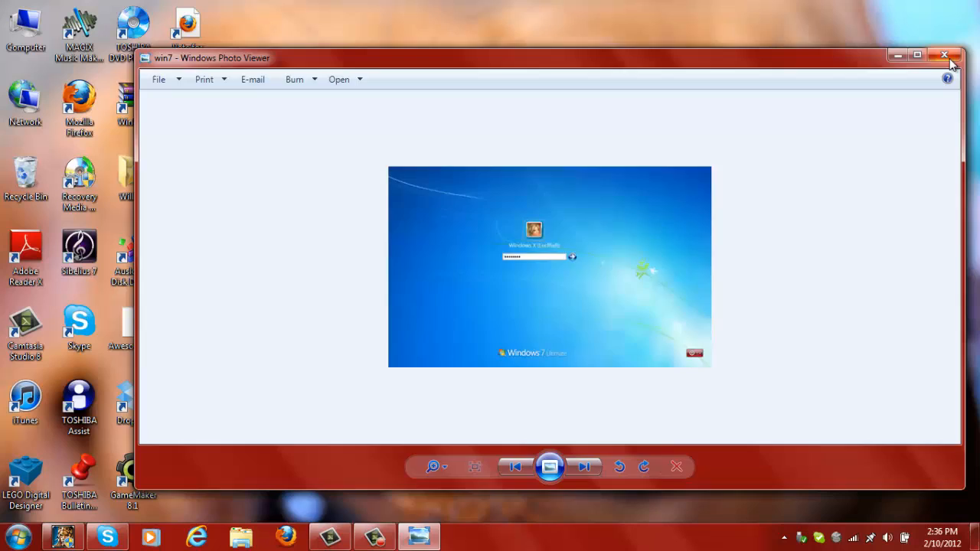
left_click(944, 58)
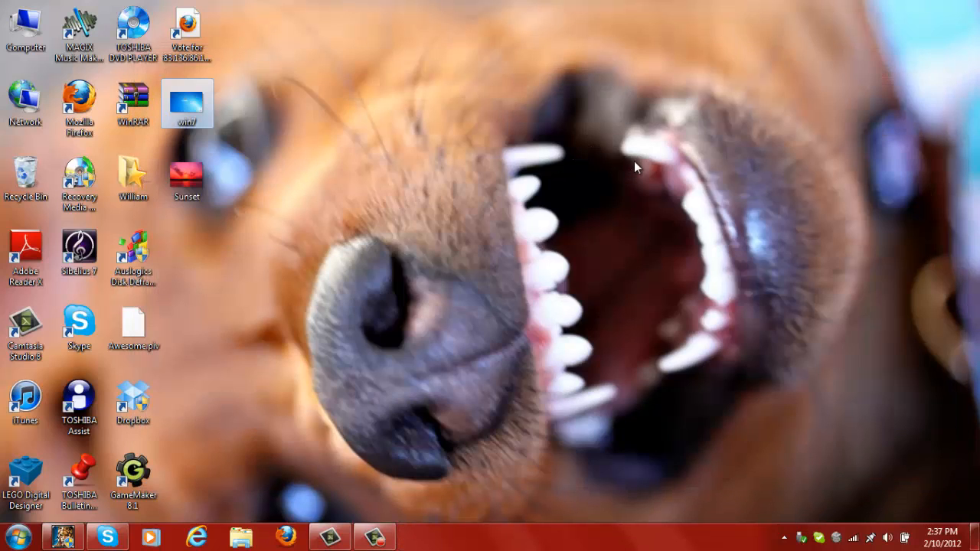
mouse_move(633, 158)
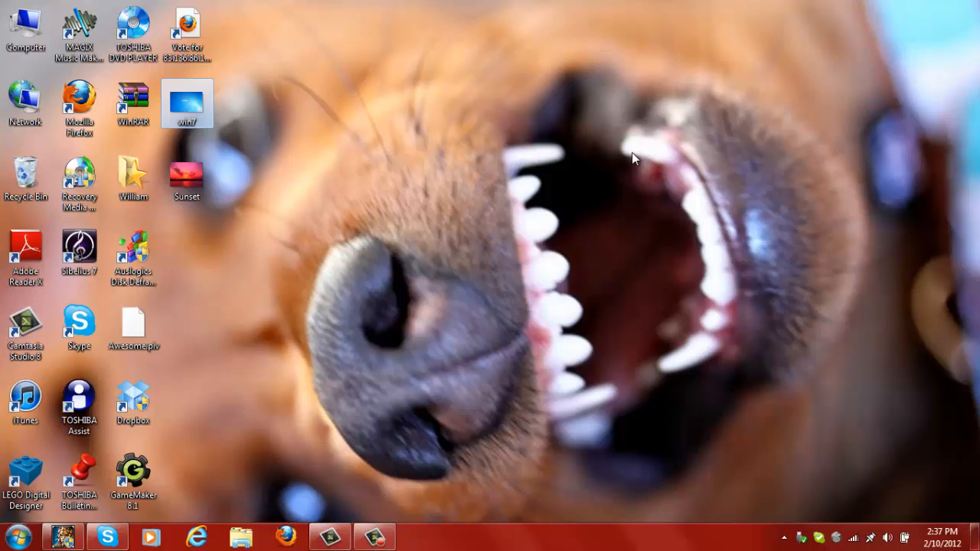
mouse_move(625, 212)
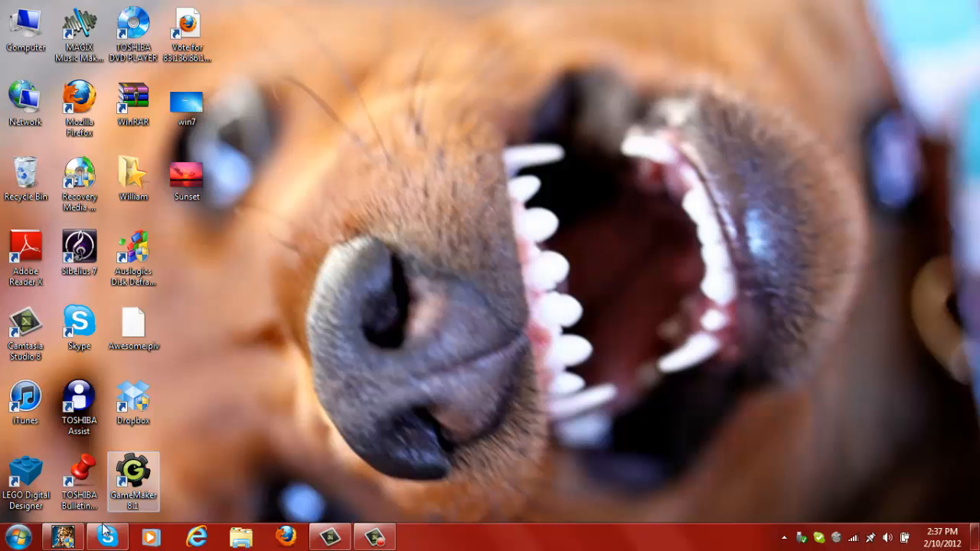
Launch the Registry Editor by searching 'regedit' from the Start menu
left_click(15, 536)
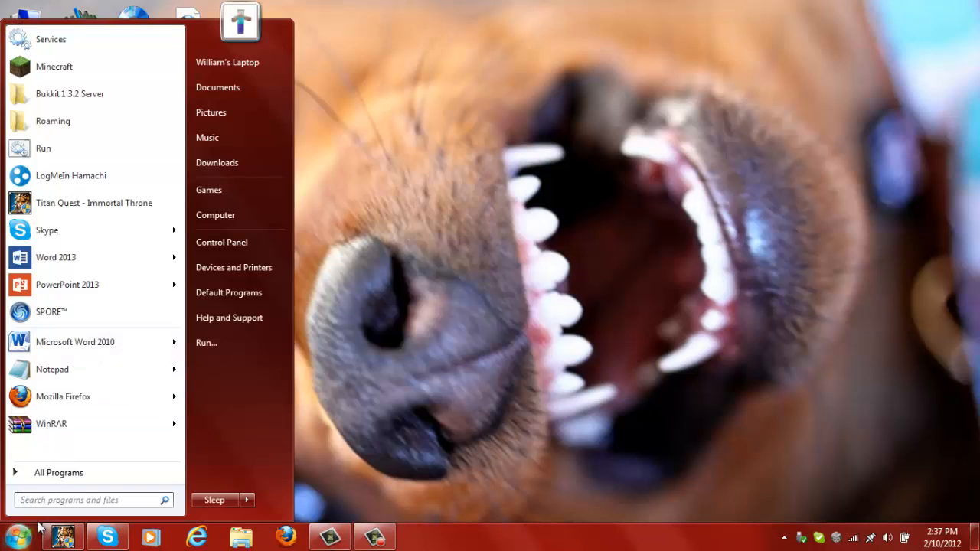
left_click(92, 499)
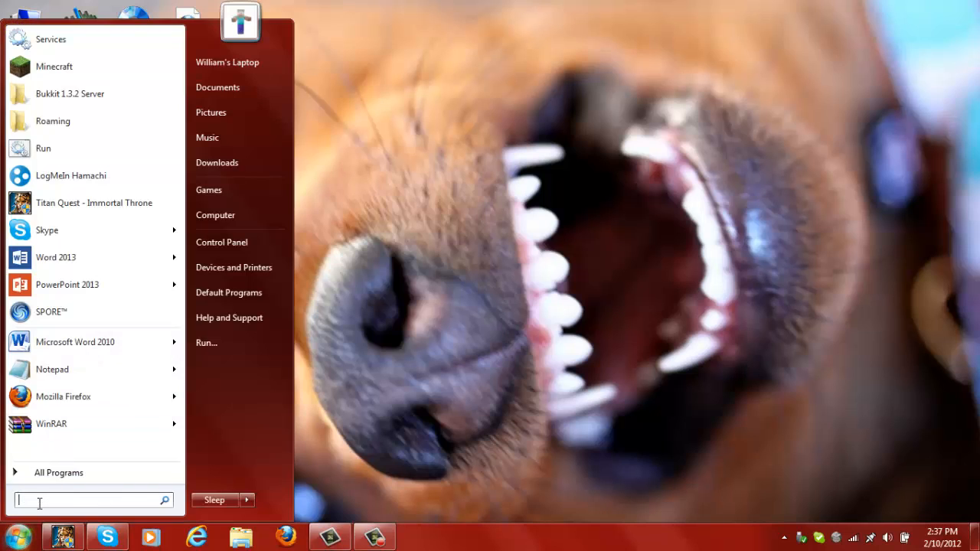
type("regedit")
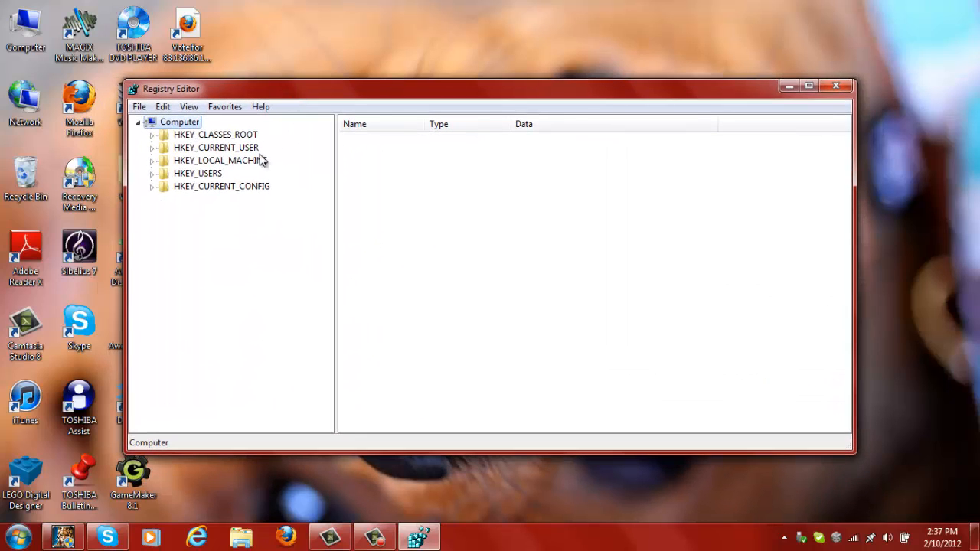
left_click(216, 146)
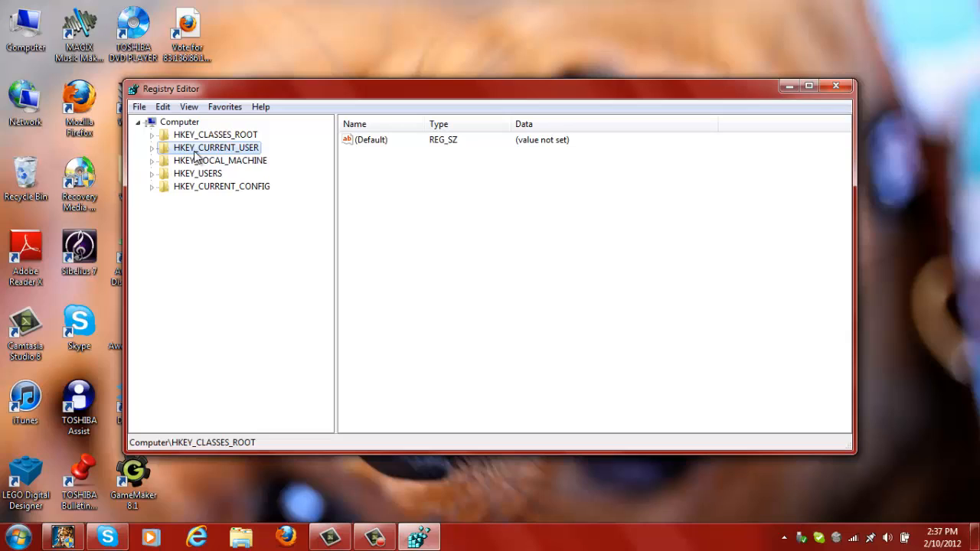
left_click(220, 187)
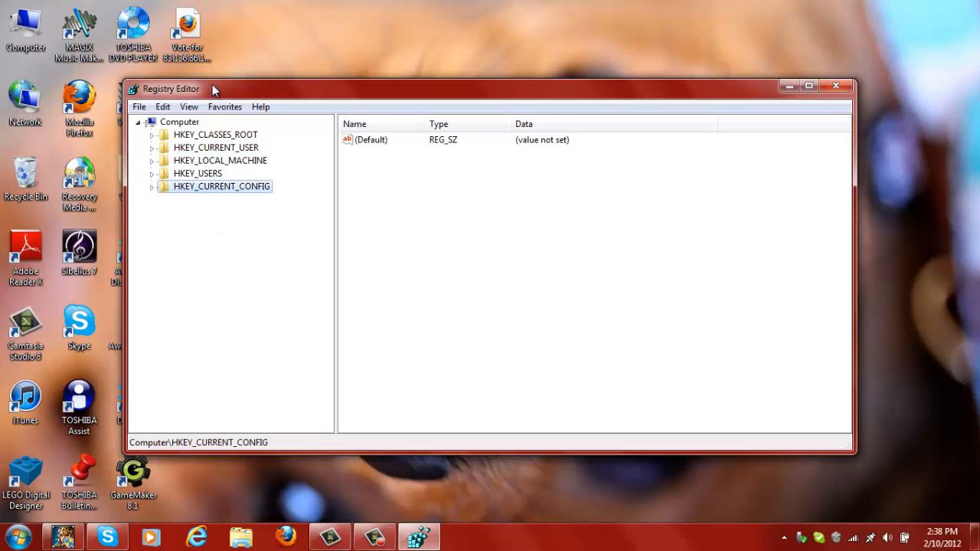
mouse_move(177, 149)
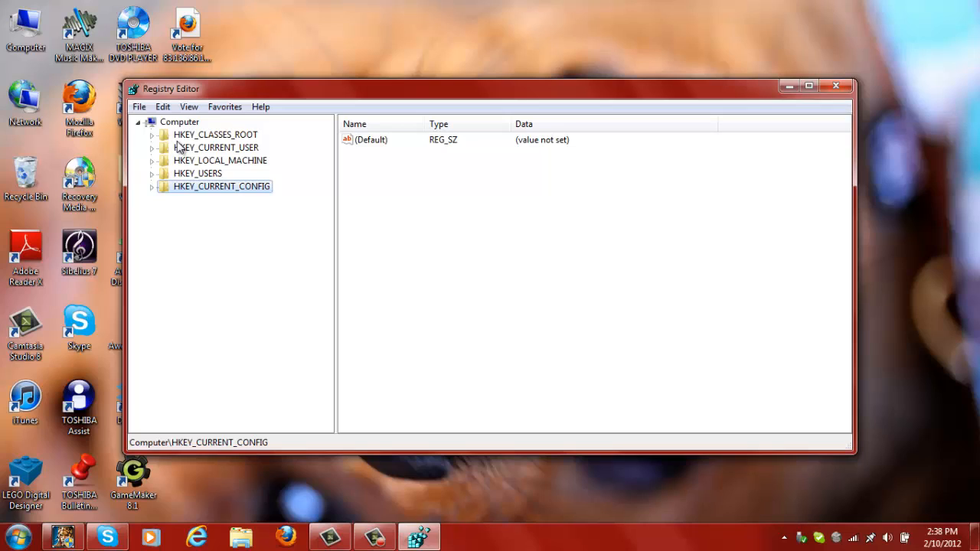
left_click(138, 122)
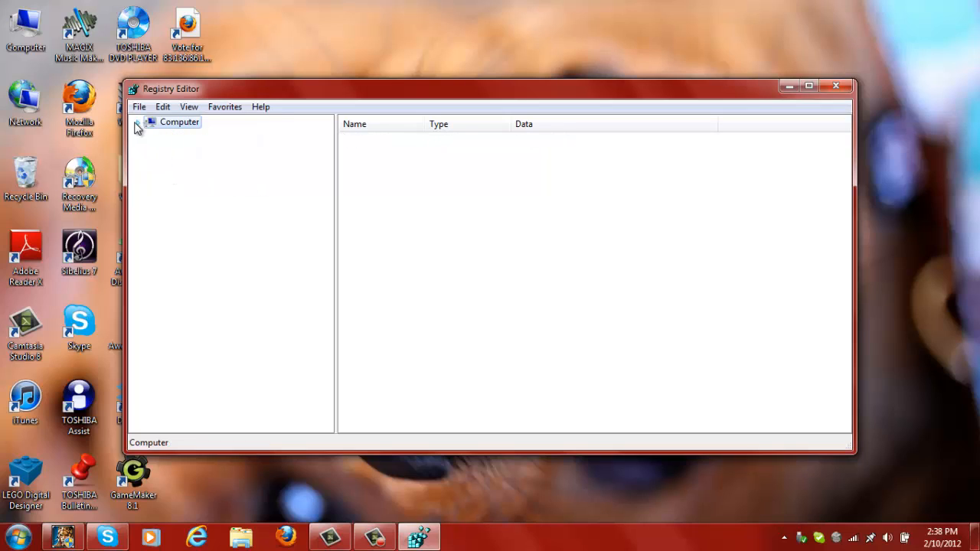
left_click(140, 122)
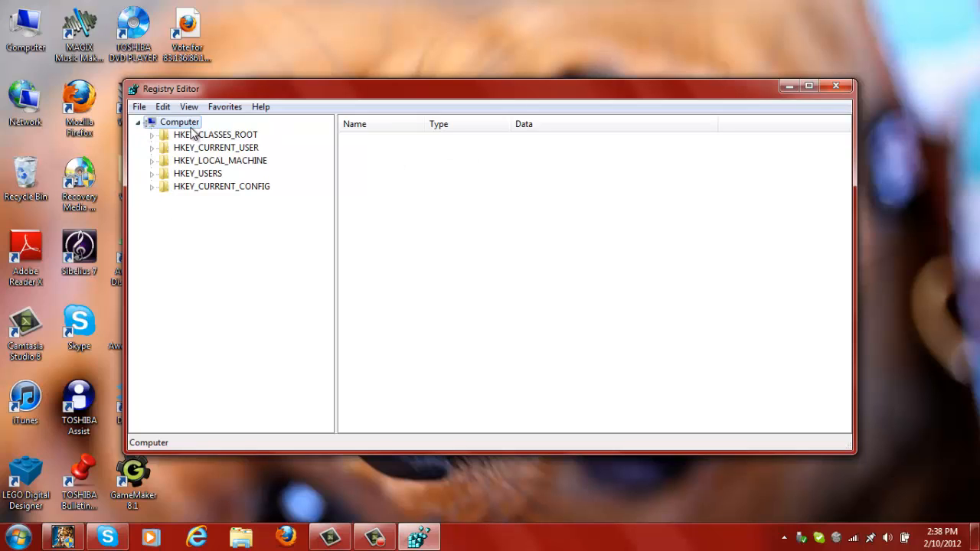
left_click(220, 161)
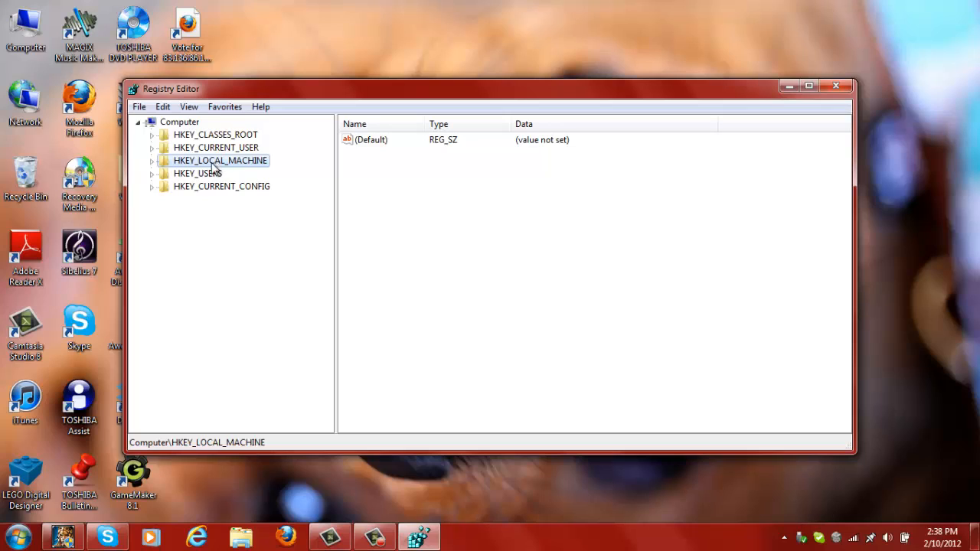
mouse_move(197, 189)
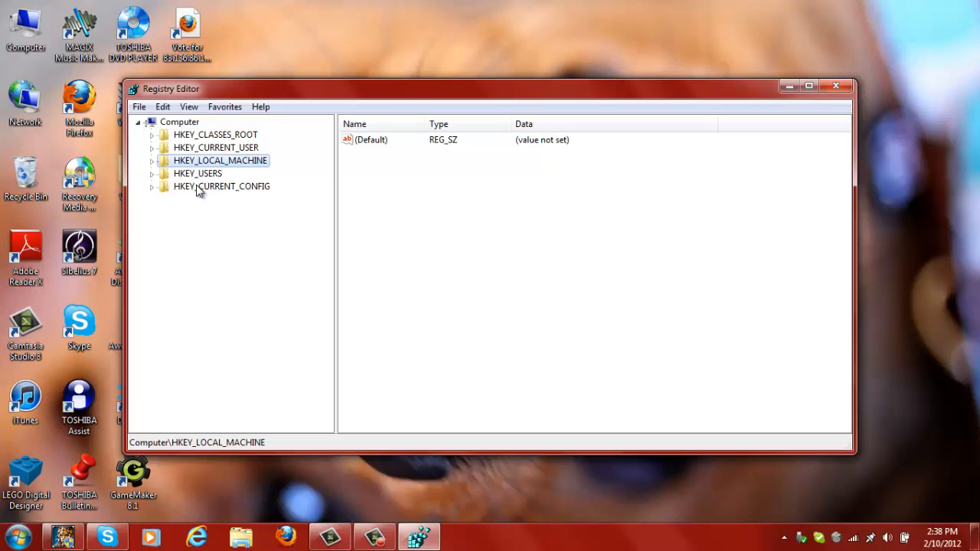
mouse_move(163, 152)
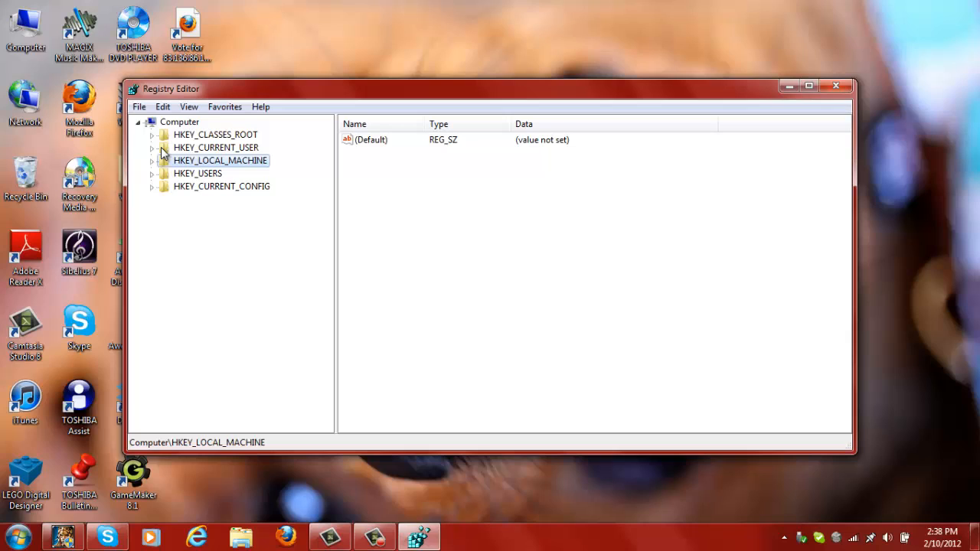
Drill down HKEY_LOCAL_MACHINE\SOFTWARE\Microsoft\Windows\CurrentVersion\Authentication to reveal LogonUI's subkeys
left_click(153, 161)
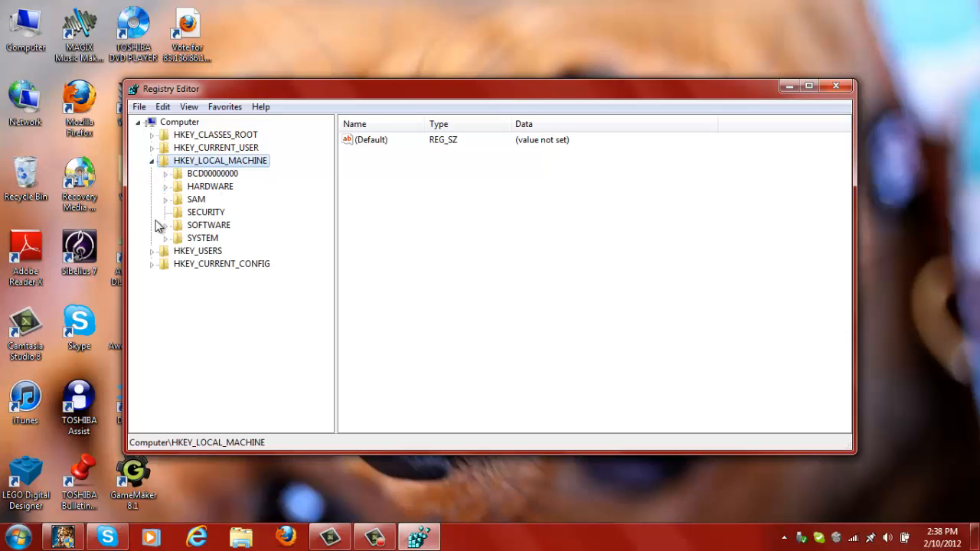
mouse_move(167, 247)
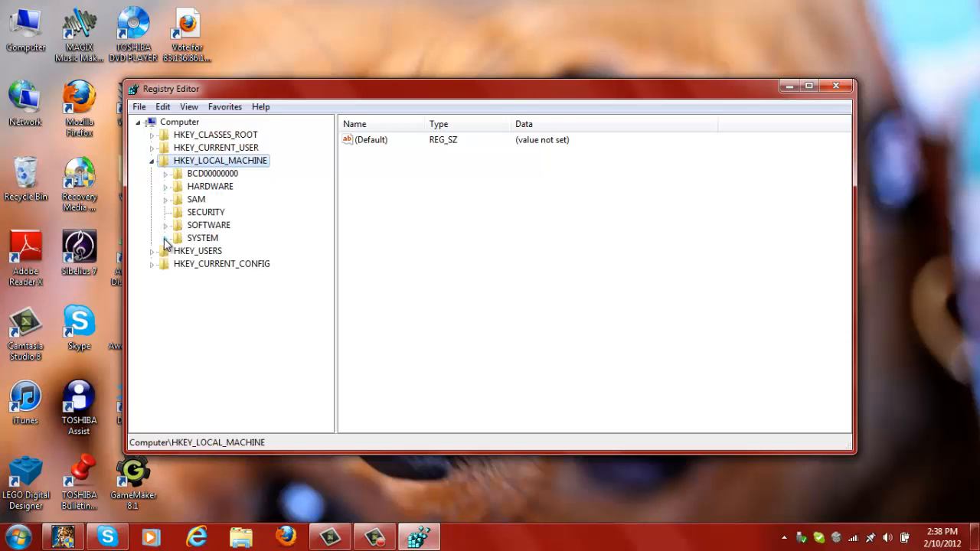
left_click(165, 224)
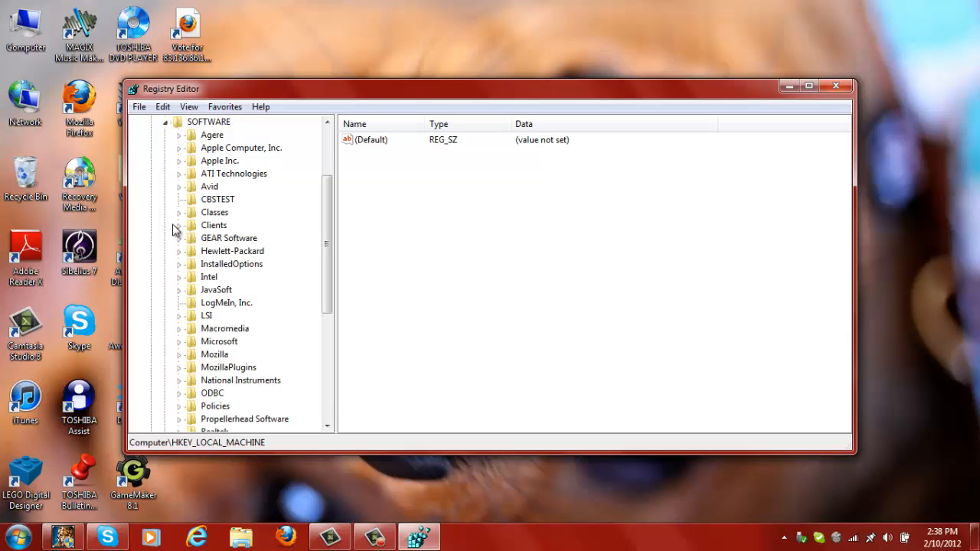
scroll("down", 3)
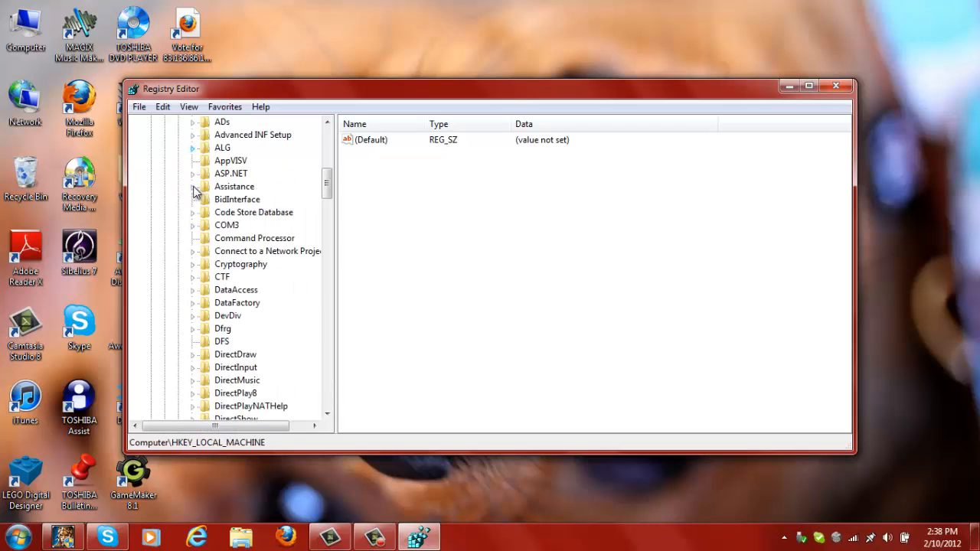
scroll("down", 3)
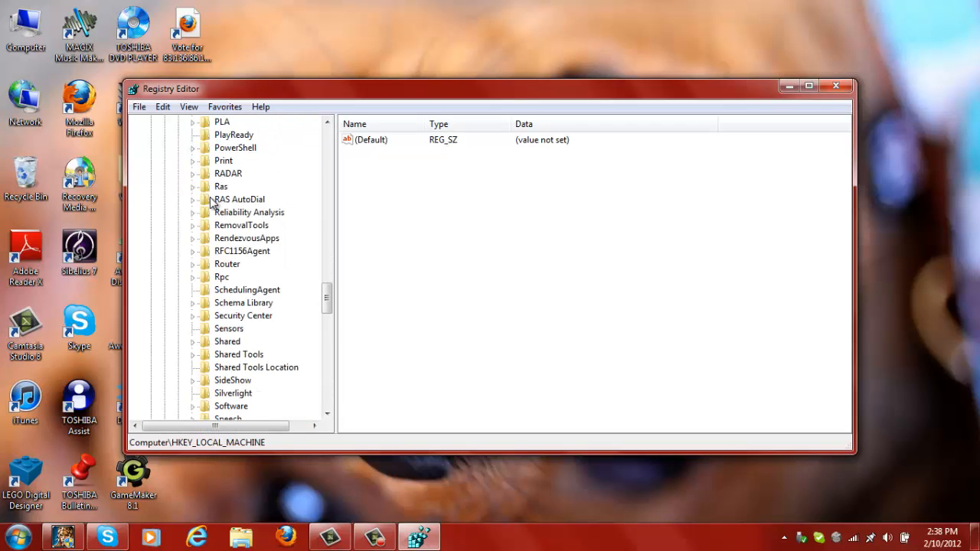
scroll("down", 3)
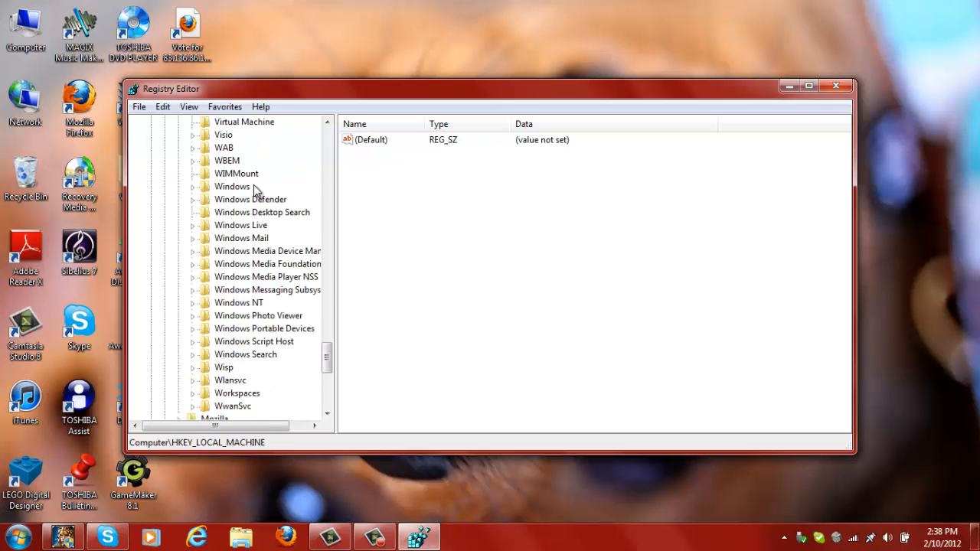
left_click(193, 186)
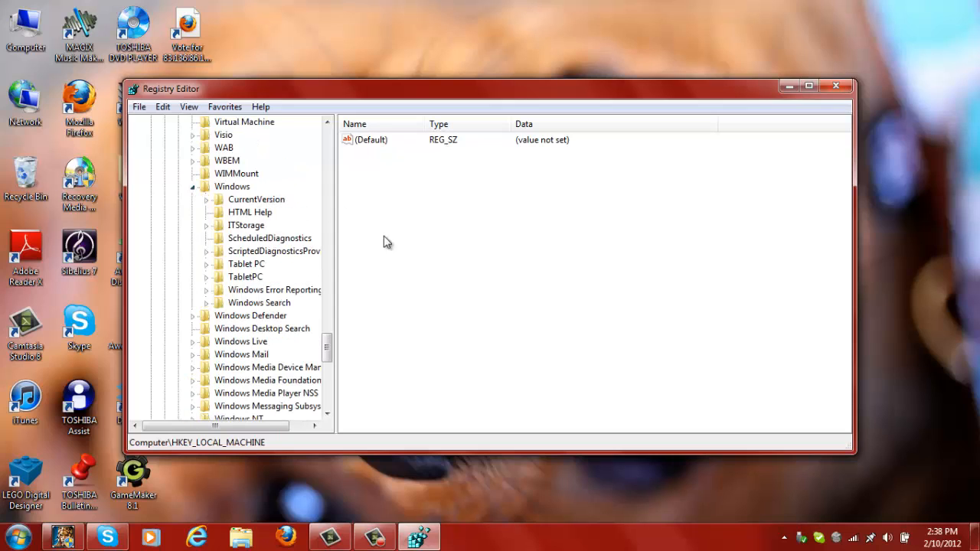
mouse_move(289, 274)
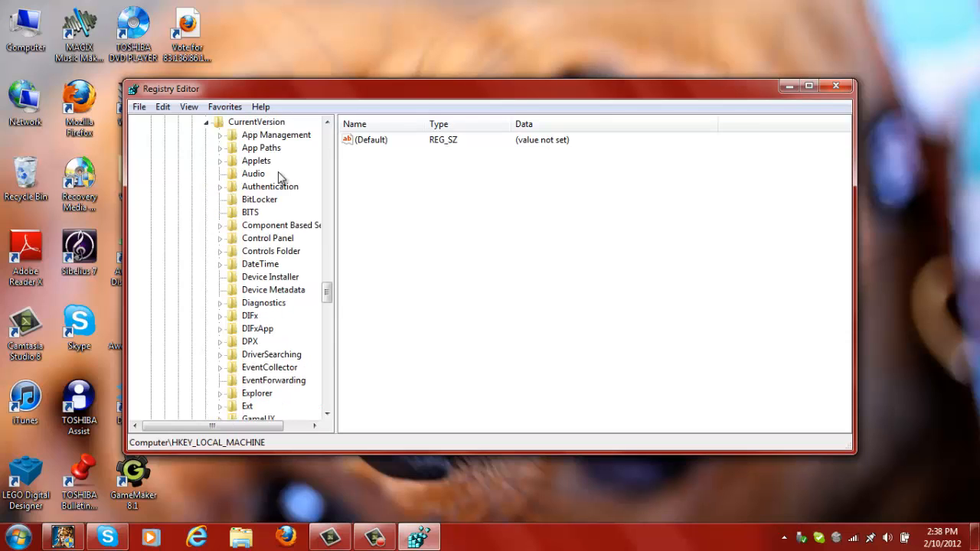
mouse_move(224, 192)
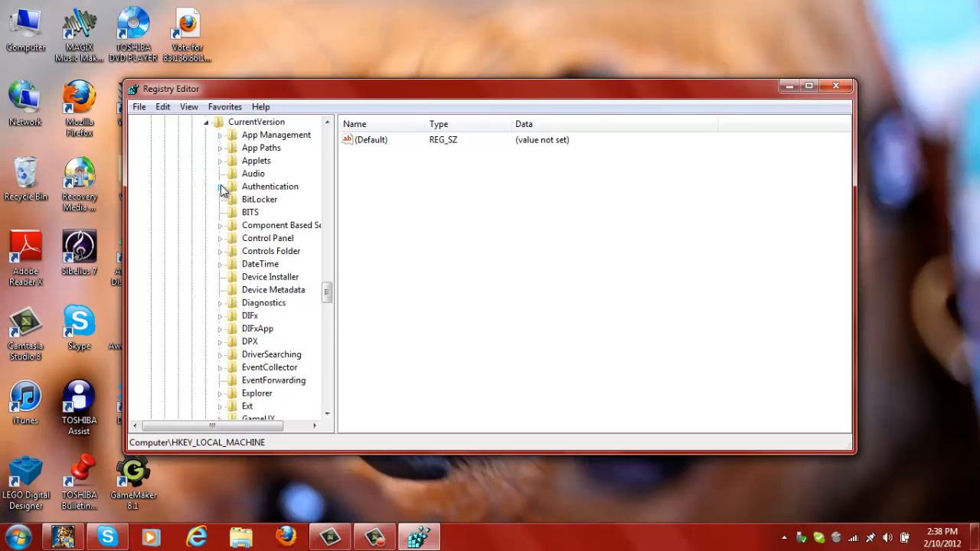
left_click(221, 187)
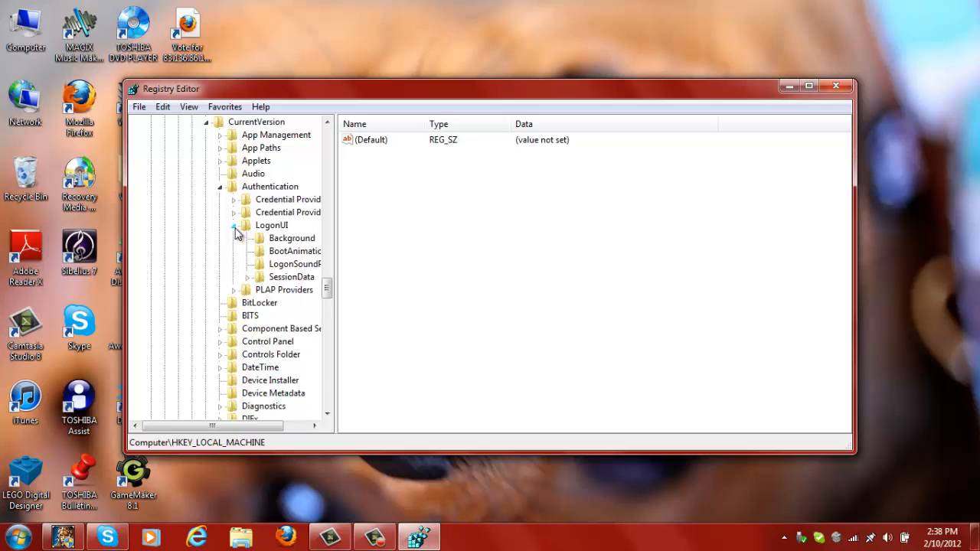
mouse_move(276, 246)
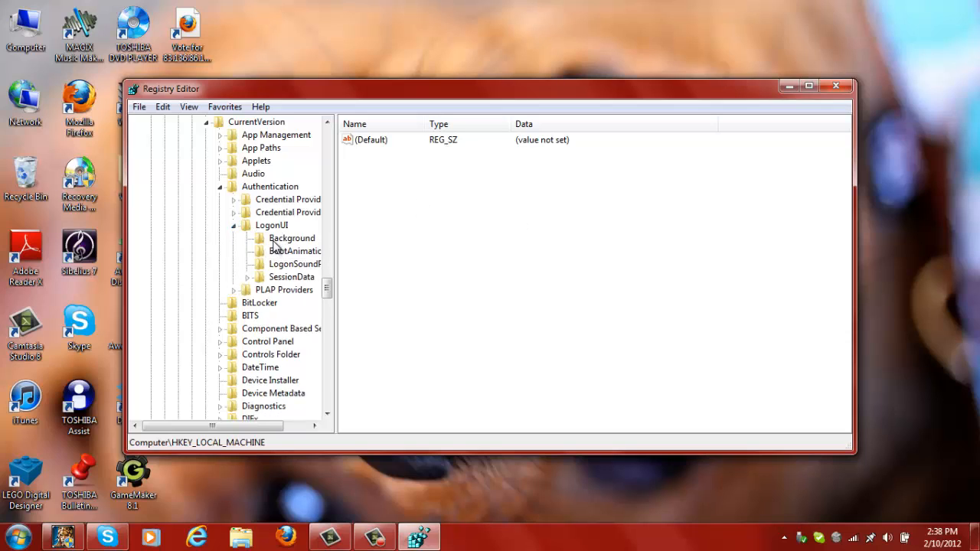
Browse the LogonUI subkeys and select the Background key holding OEMBackground
left_click(291, 264)
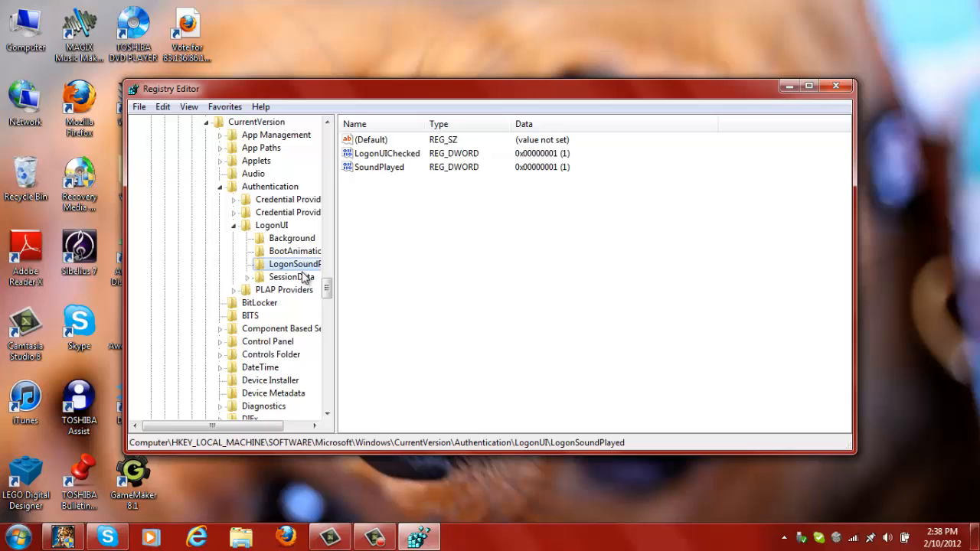
left_click(290, 276)
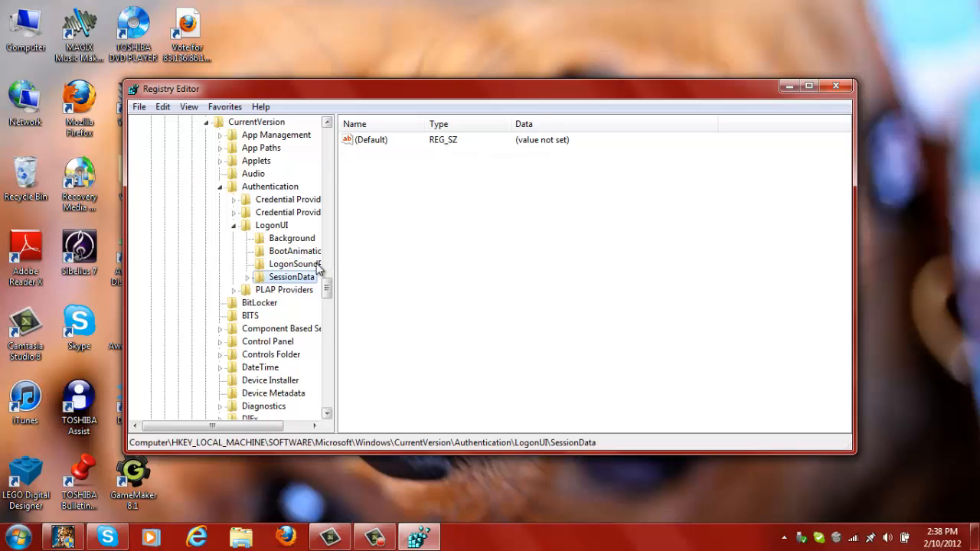
left_click(291, 239)
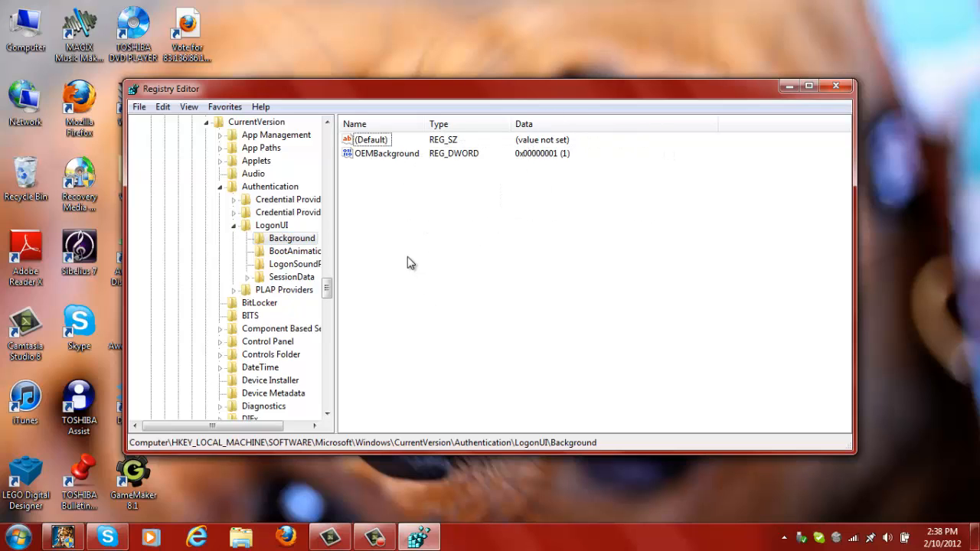
mouse_move(483, 235)
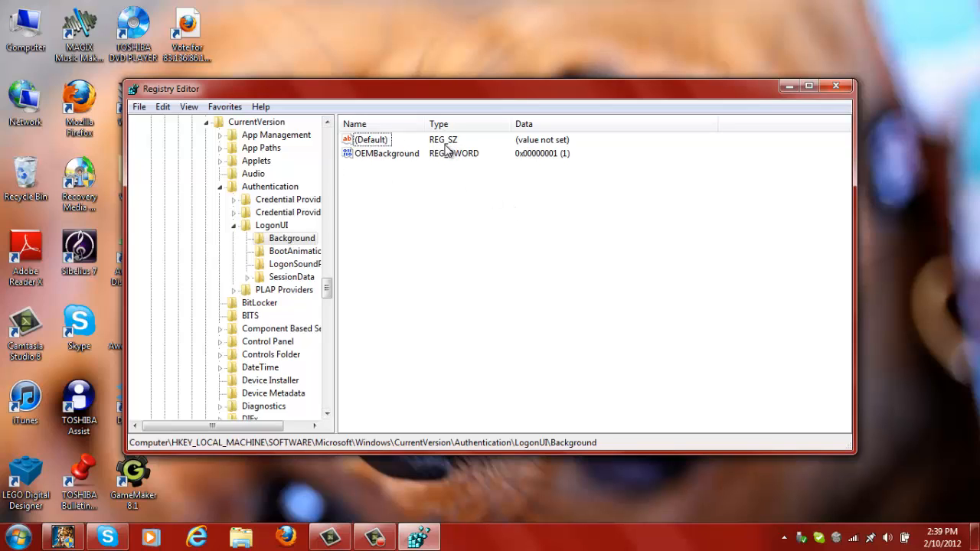
mouse_move(468, 150)
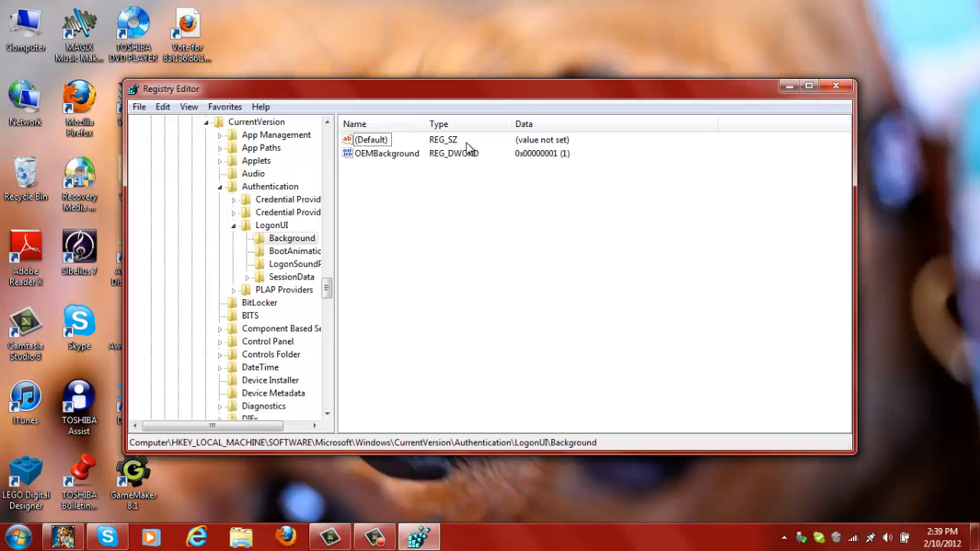
mouse_move(527, 141)
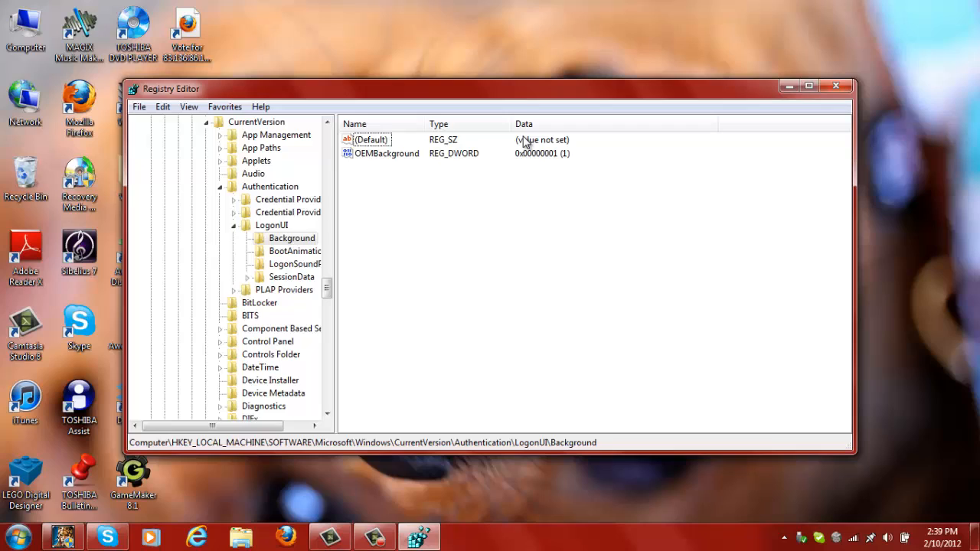
left_click(291, 239)
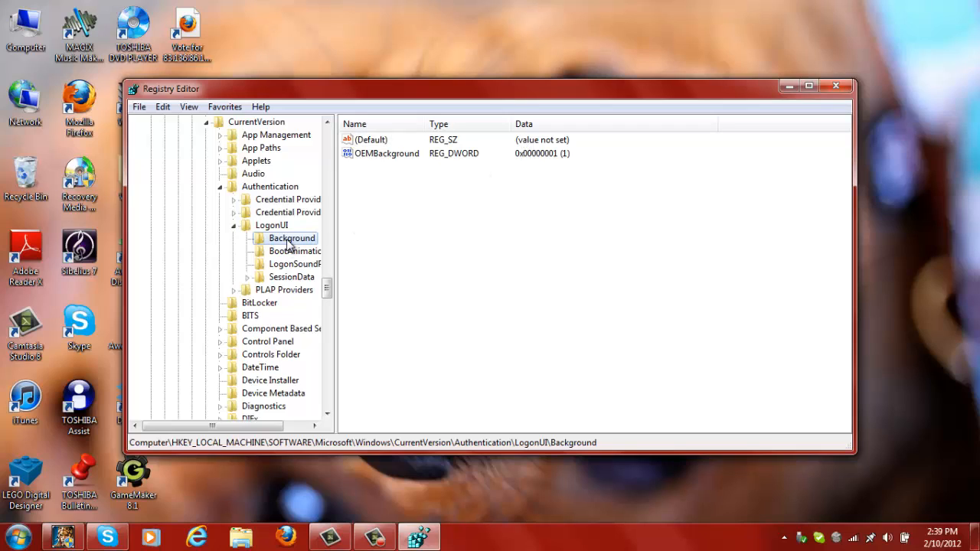
mouse_move(471, 223)
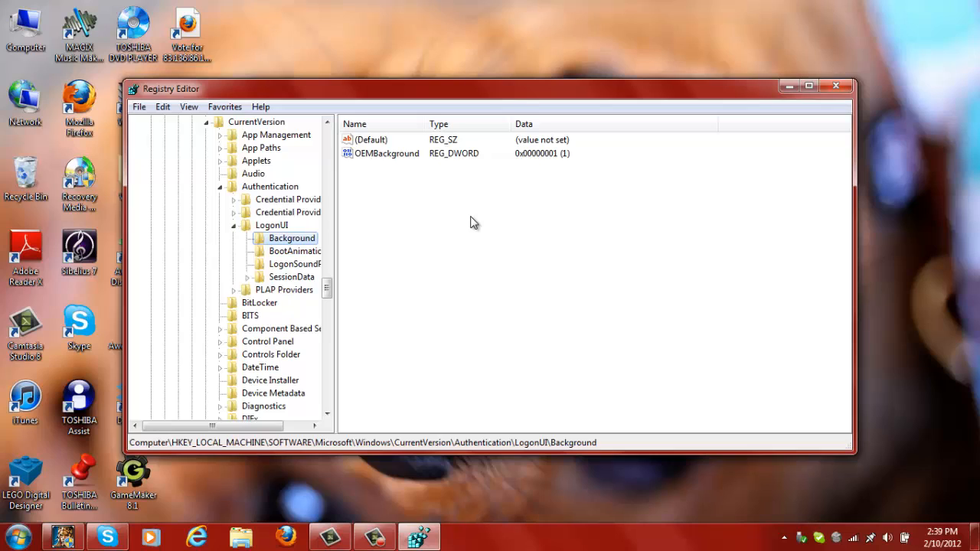
left_click(370, 140)
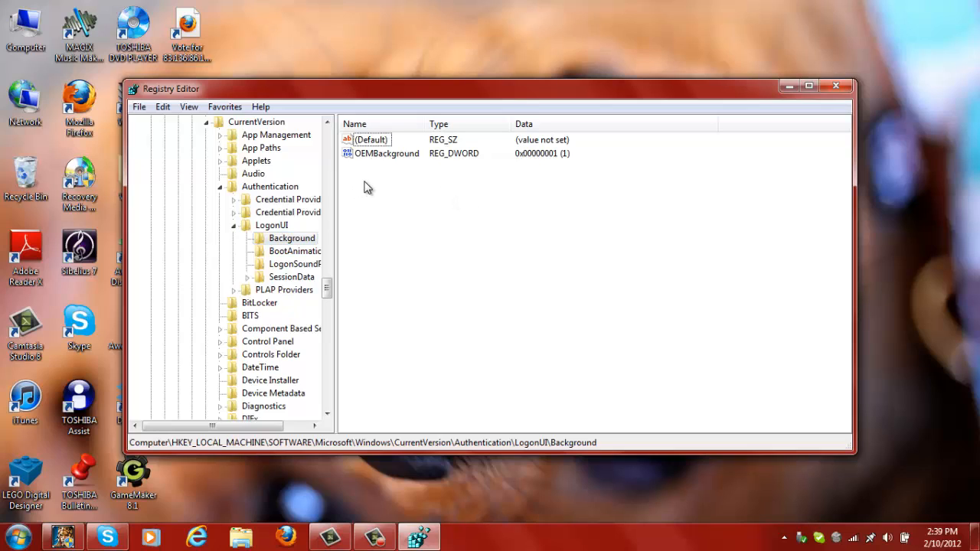
mouse_move(467, 161)
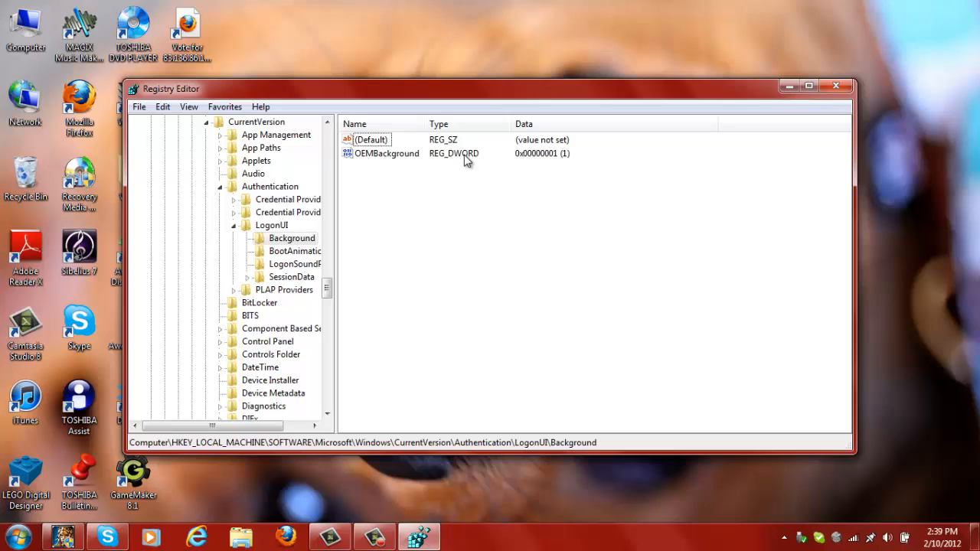
Change the OEMBackground DWORD value from 1 to 0
double_click(386, 153)
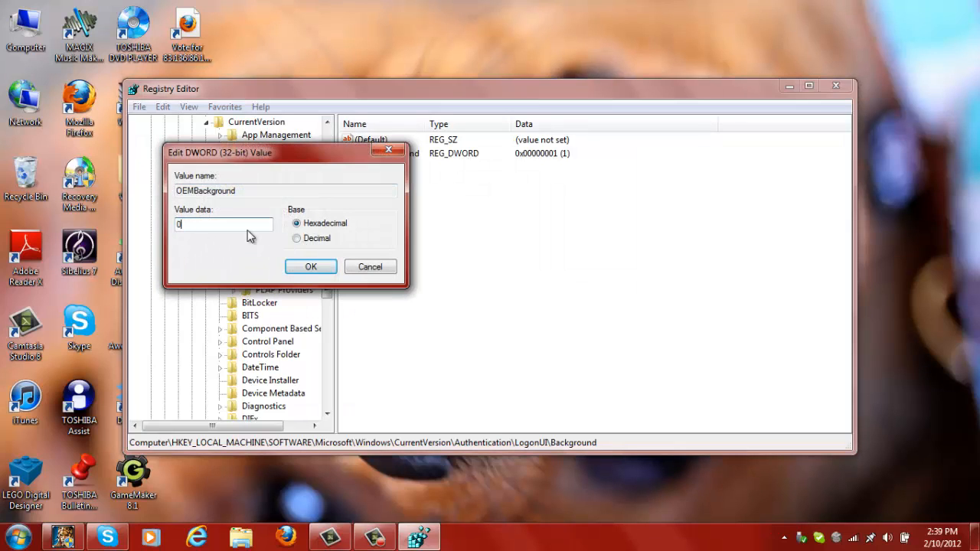
left_click(311, 266)
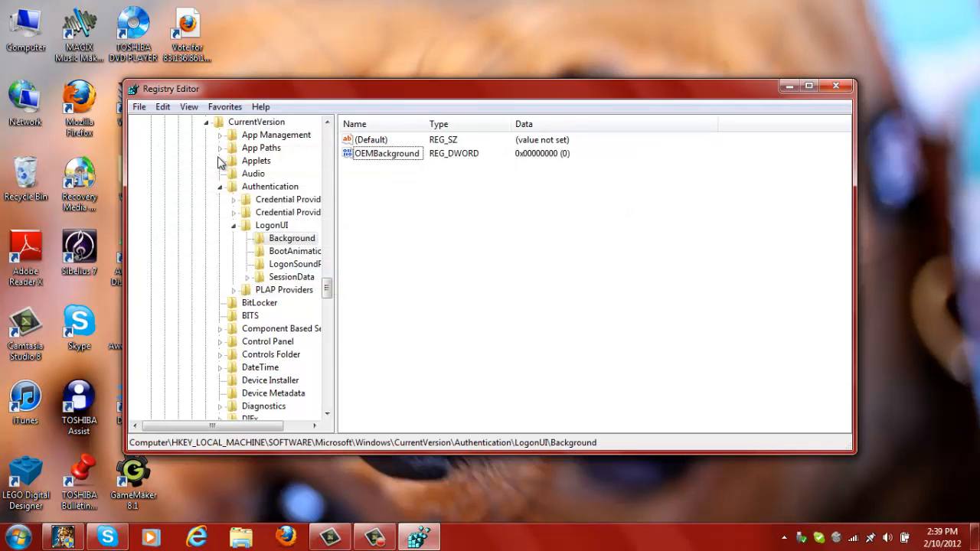
left_click(291, 238)
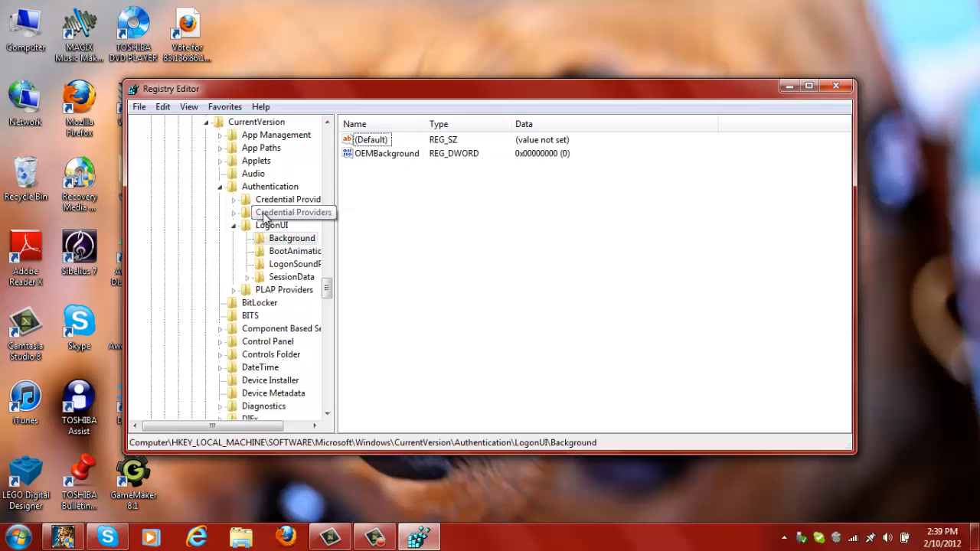
left_click(163, 107)
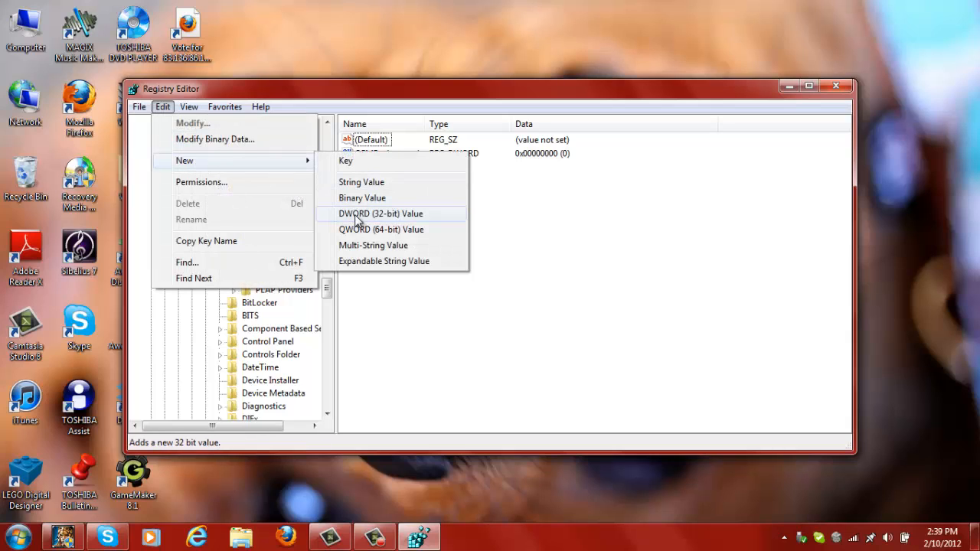
mouse_move(375, 223)
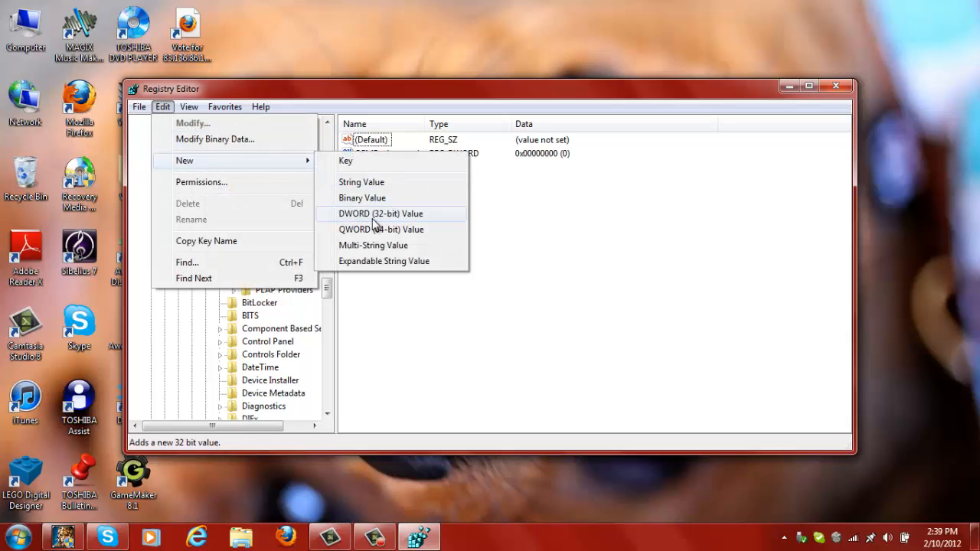
left_click(379, 214)
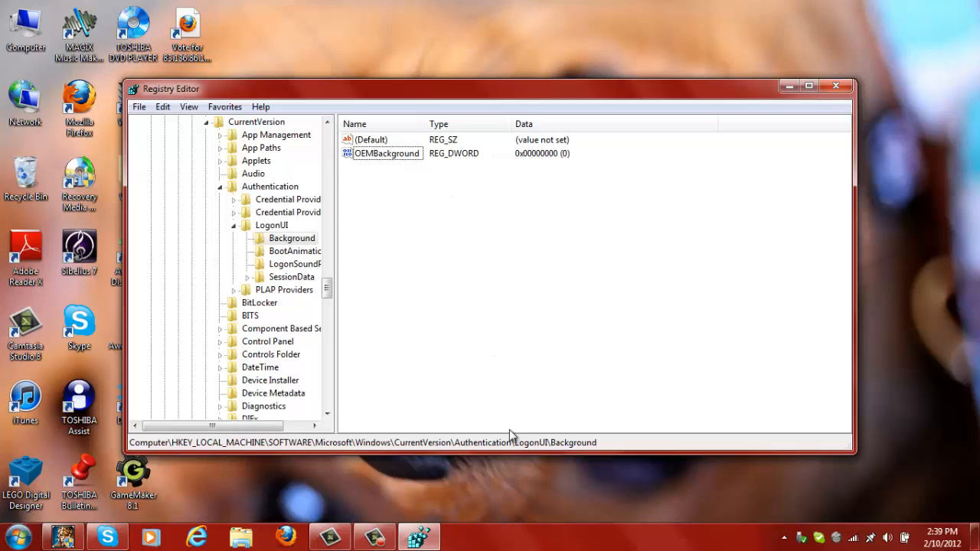
mouse_move(394, 185)
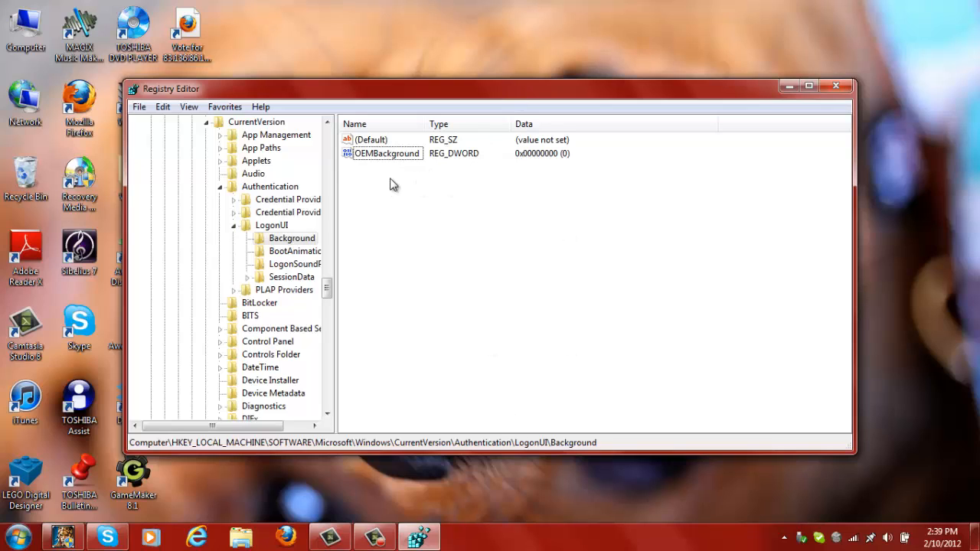
mouse_move(360, 212)
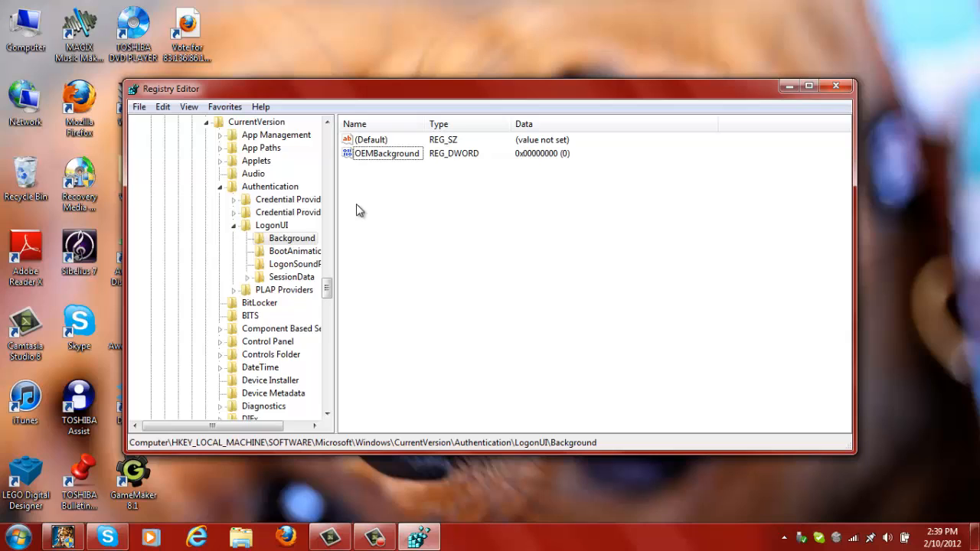
left_click(291, 239)
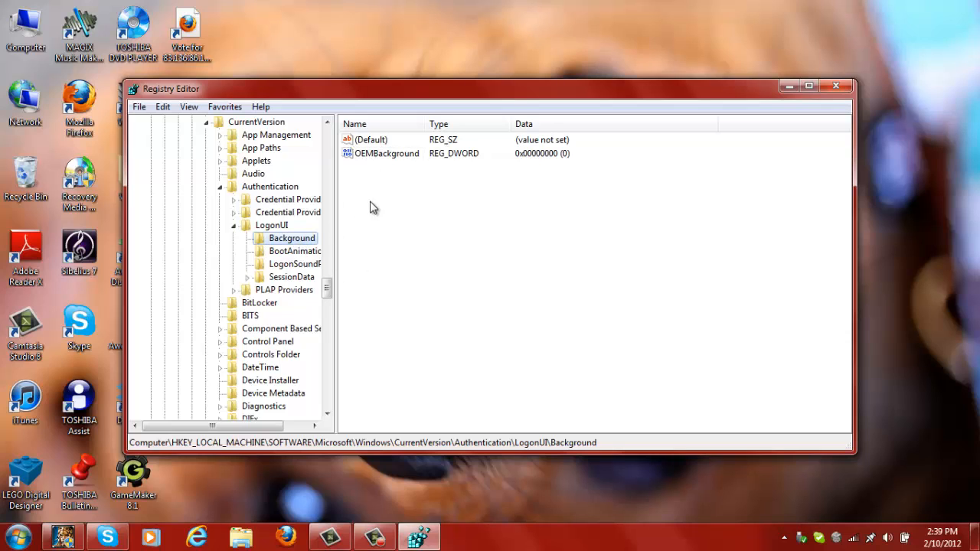
Set OEMBackground back to 1 and close the Registry Editor
double_click(386, 153)
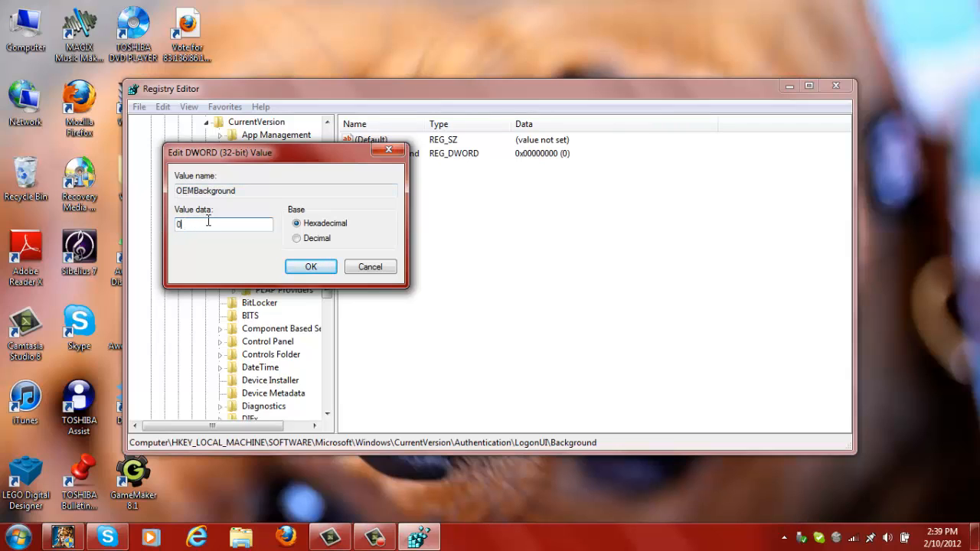
type("1")
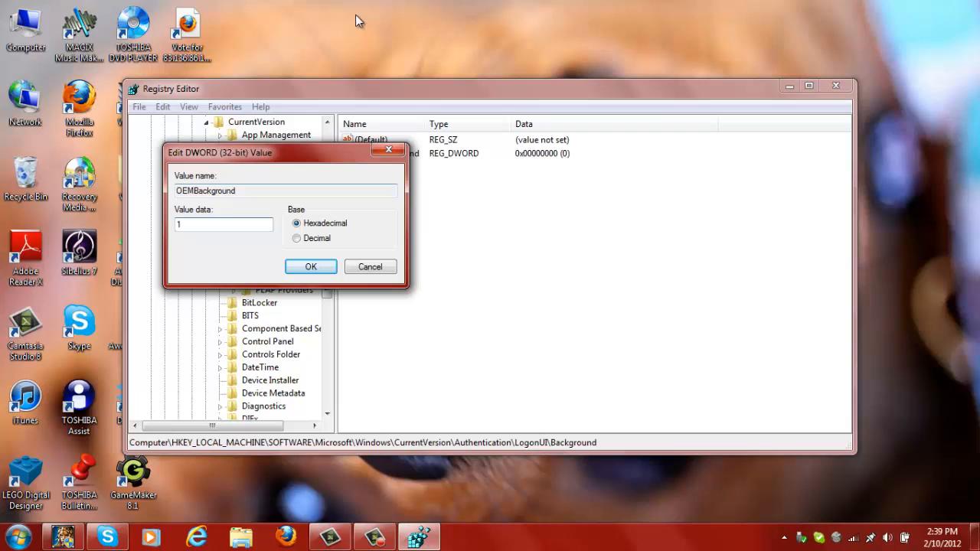
mouse_move(335, 339)
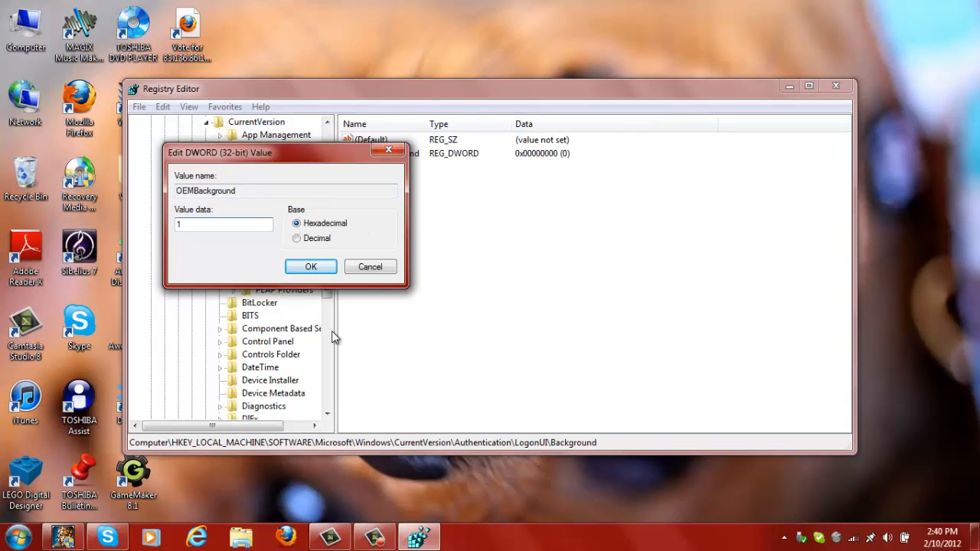
left_click(311, 267)
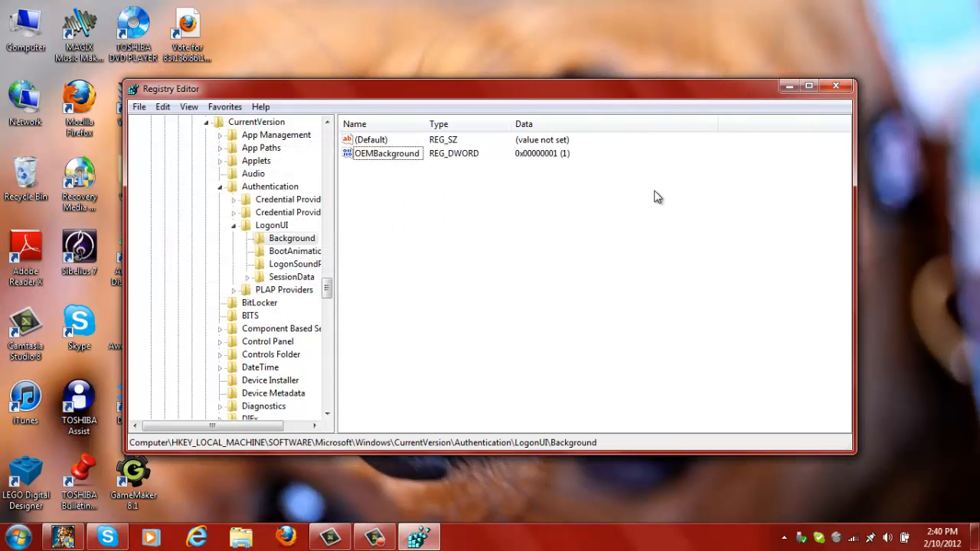
left_click(836, 85)
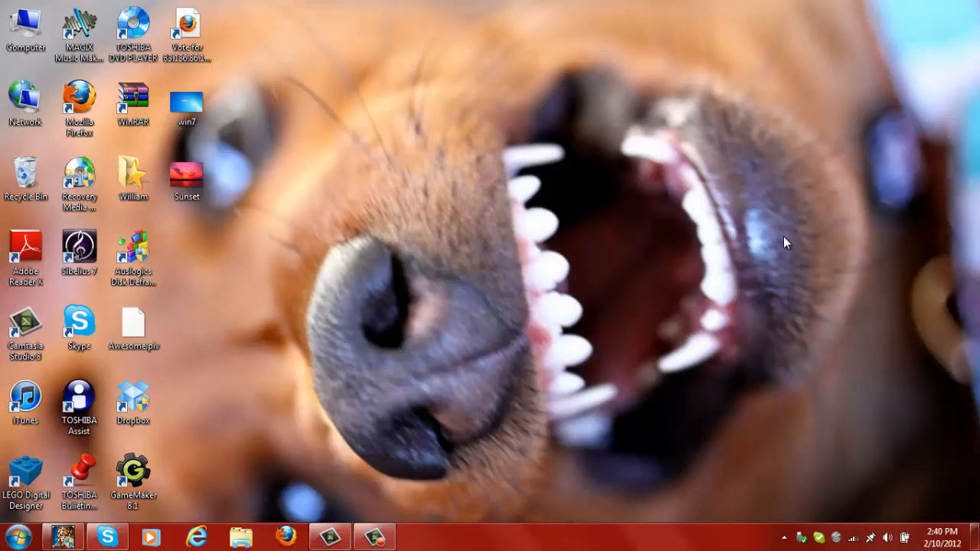
mouse_move(493, 227)
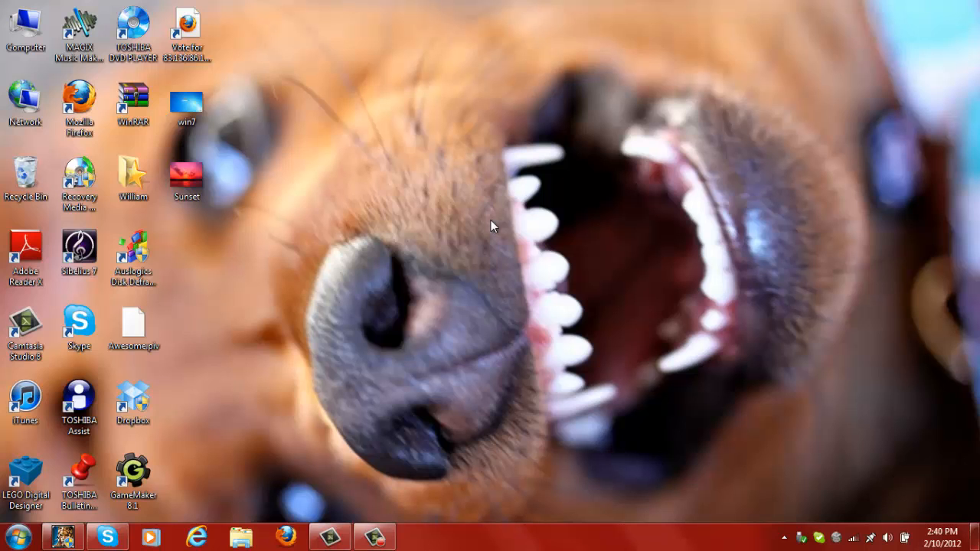
Open the Computer window listing the drives from the desktop
double_click(25, 30)
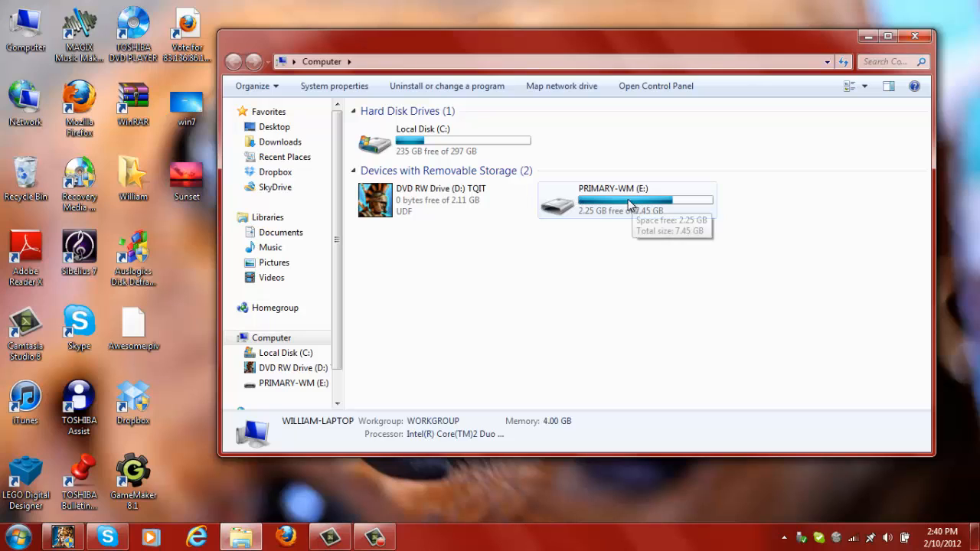
mouse_move(426, 141)
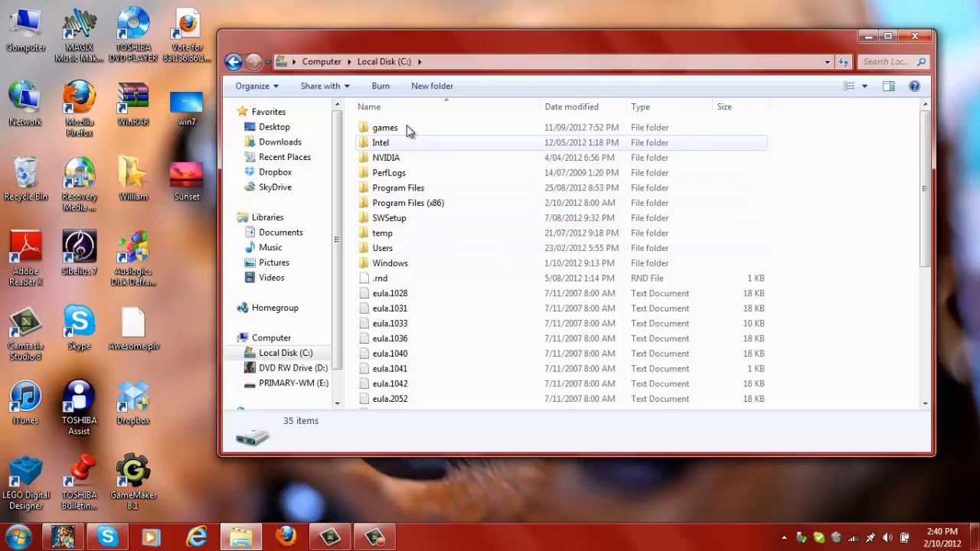
Navigate through Windows and System32 into the C:\Windows\System32\oobe folder
double_click(388, 264)
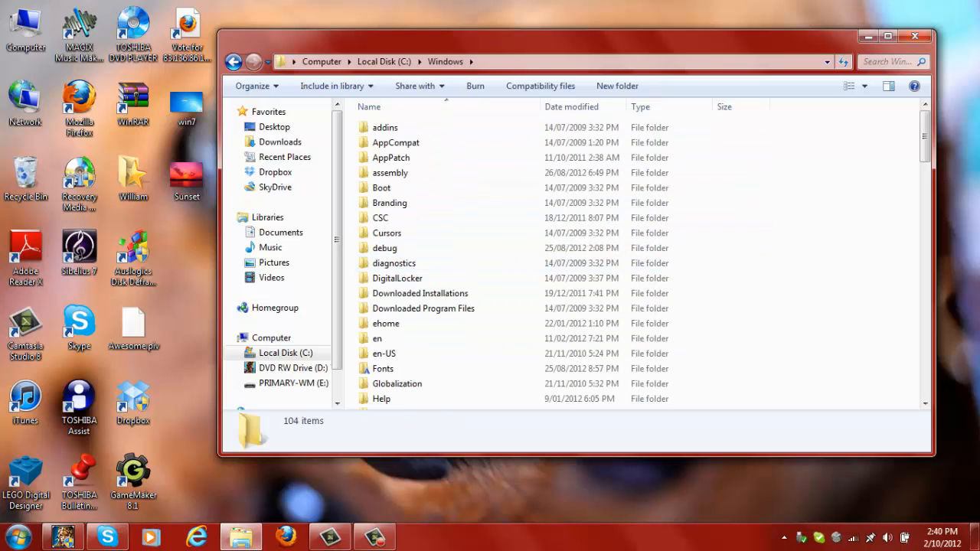
scroll("down", 3)
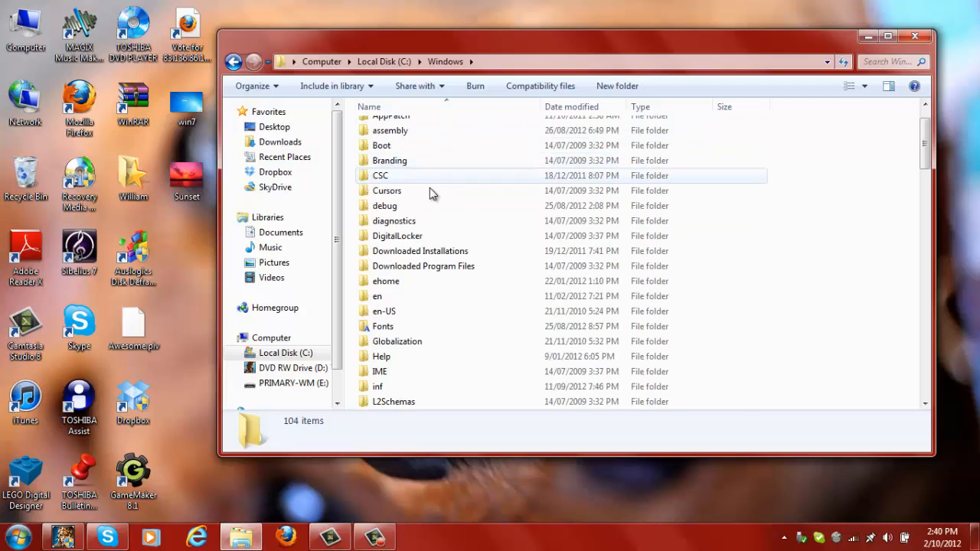
scroll("down", 3)
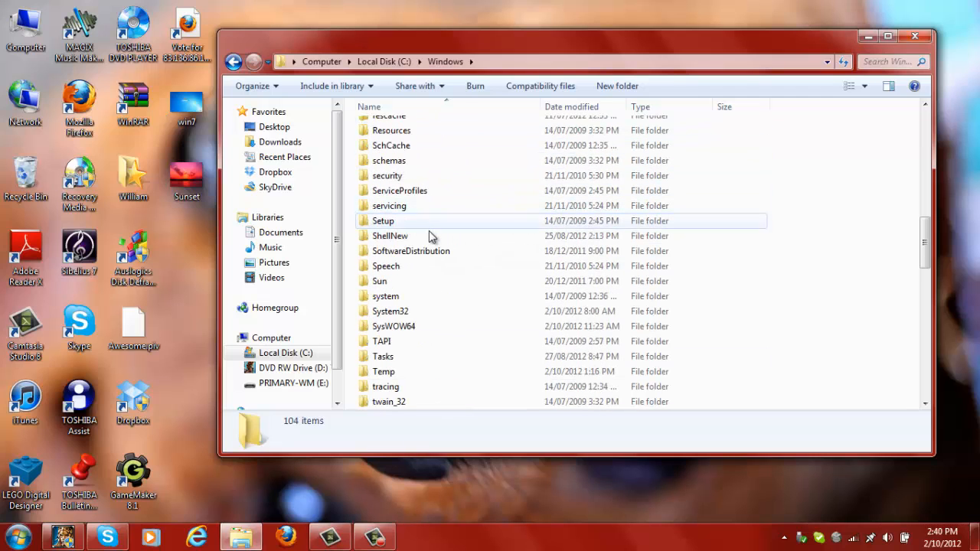
left_click(389, 310)
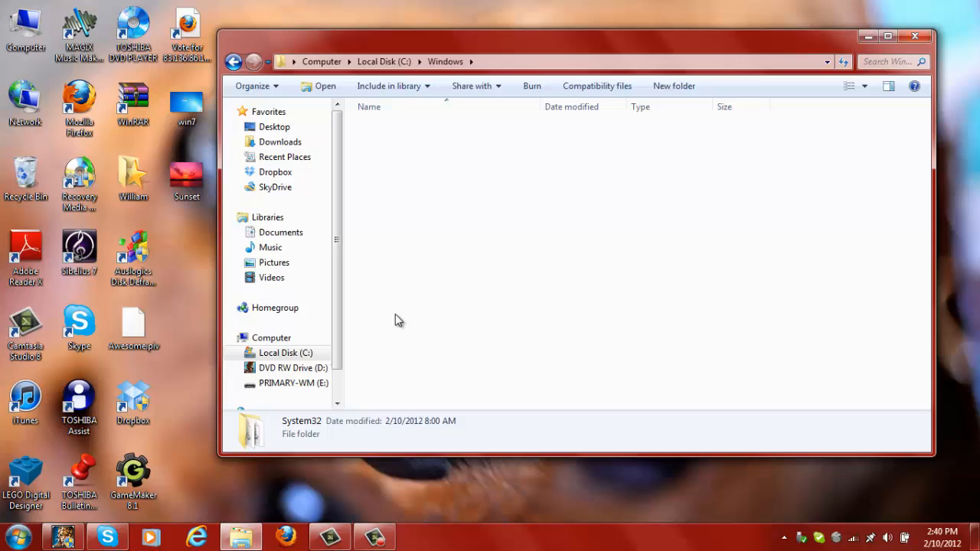
double_click(301, 425)
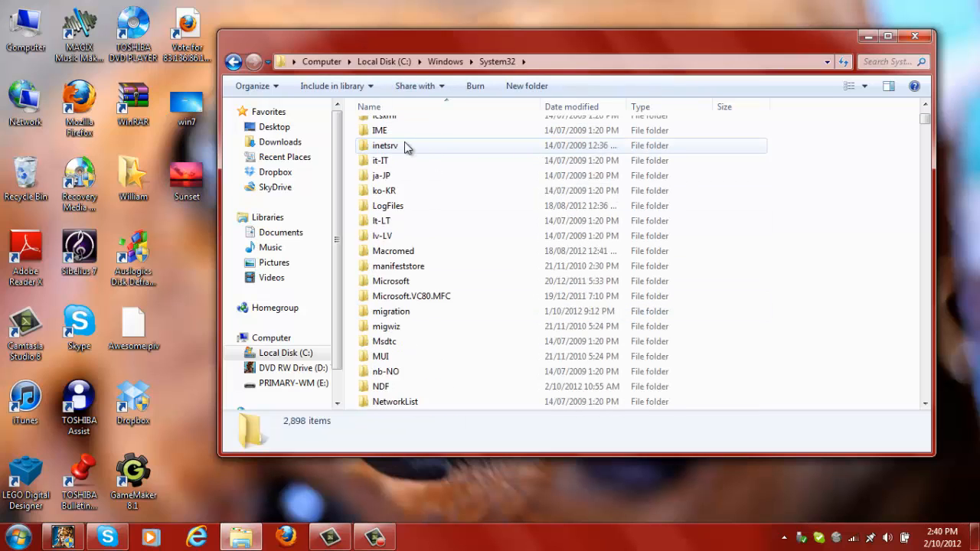
scroll("down", 3)
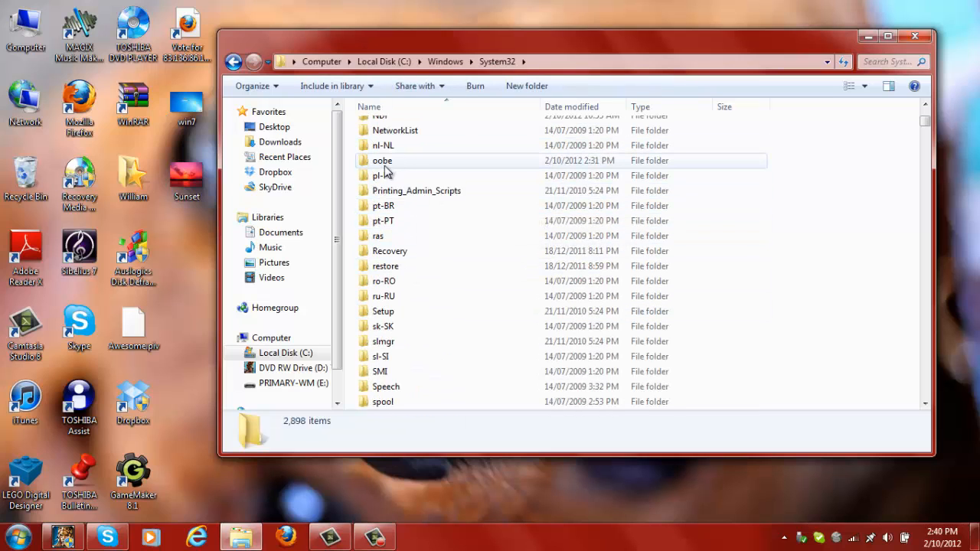
double_click(382, 160)
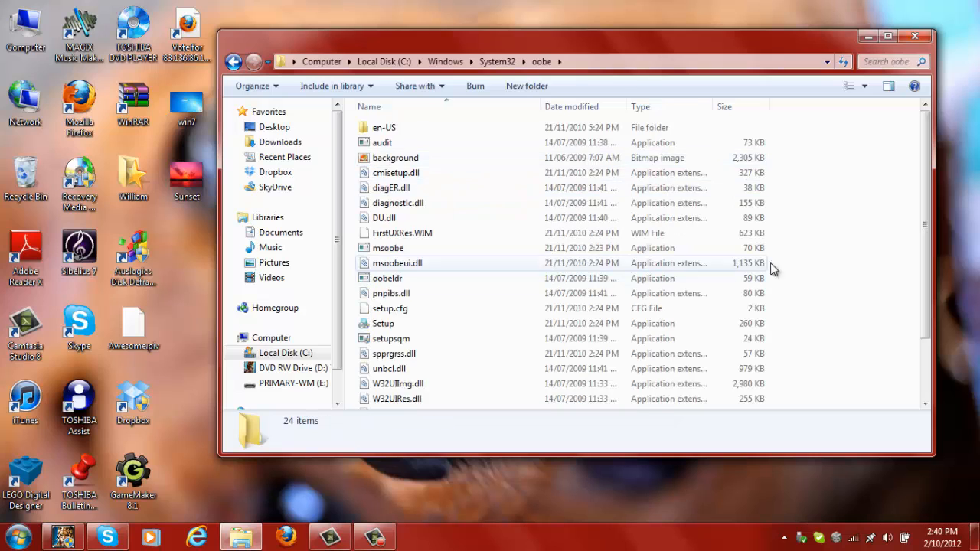
mouse_move(762, 252)
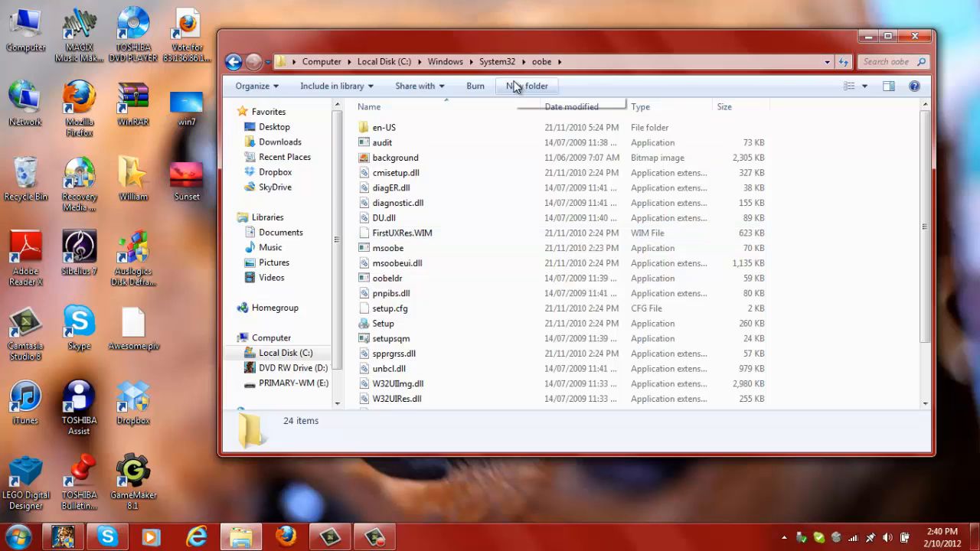
Create a new folder named 'info' inside oobe
left_click(527, 86)
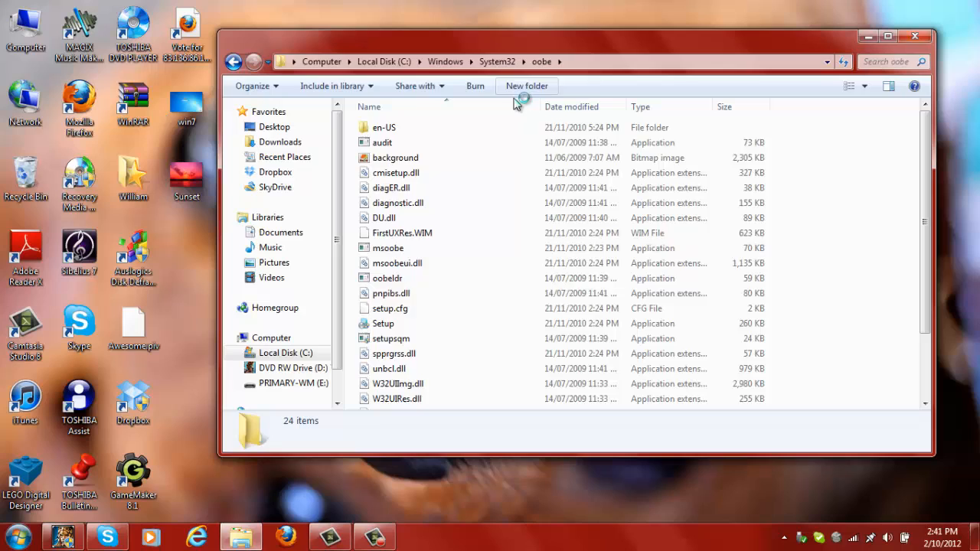
left_click(527, 85)
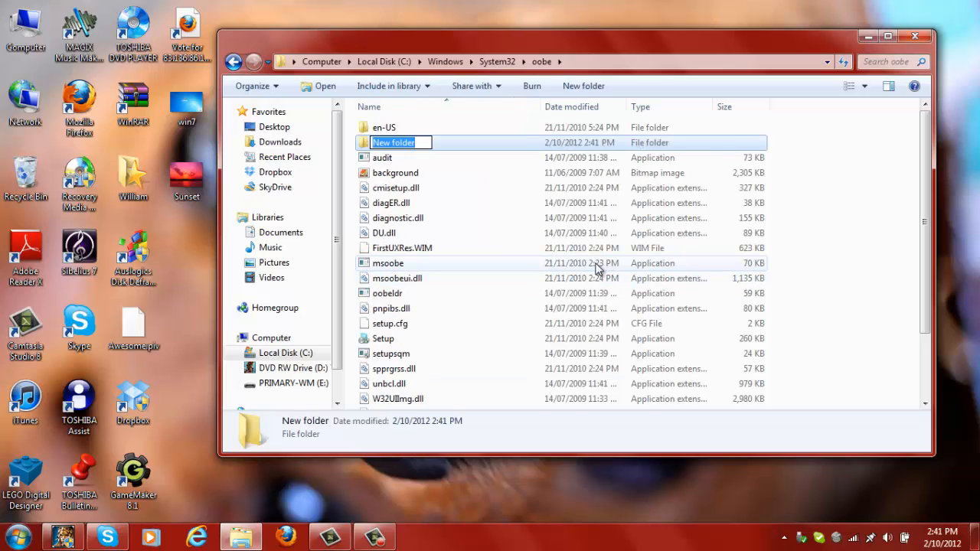
type("info")
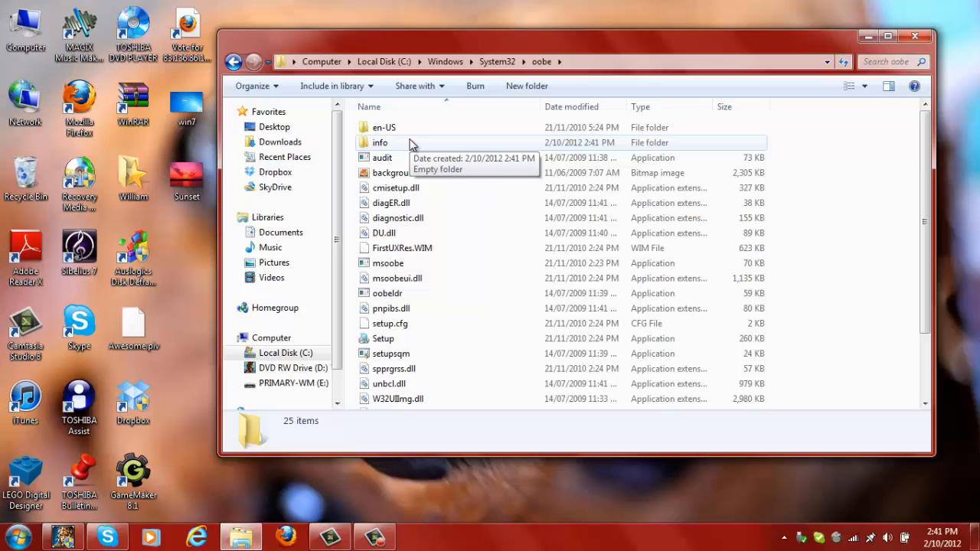
Inside info, create a 'backgrounds' folder with administrator permission and open it
double_click(380, 142)
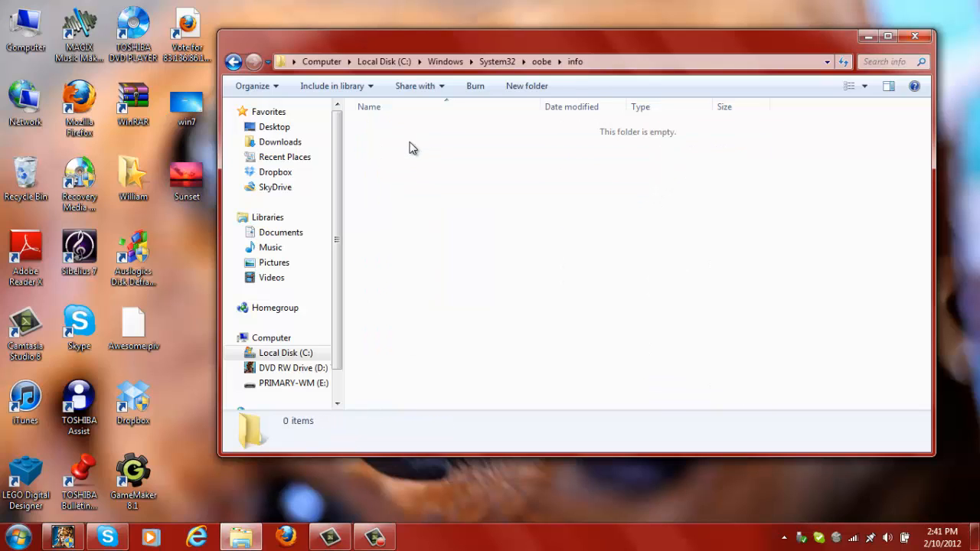
mouse_move(487, 85)
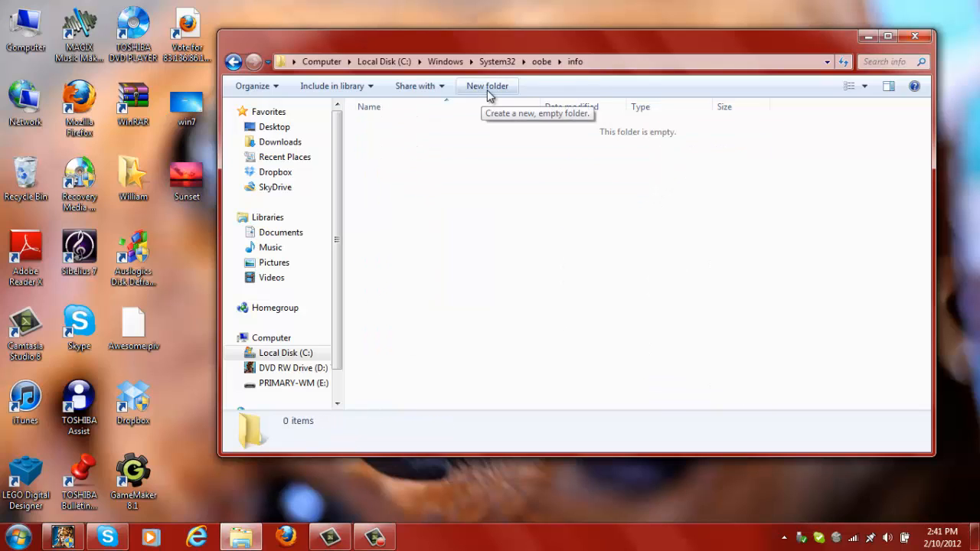
left_click(487, 85)
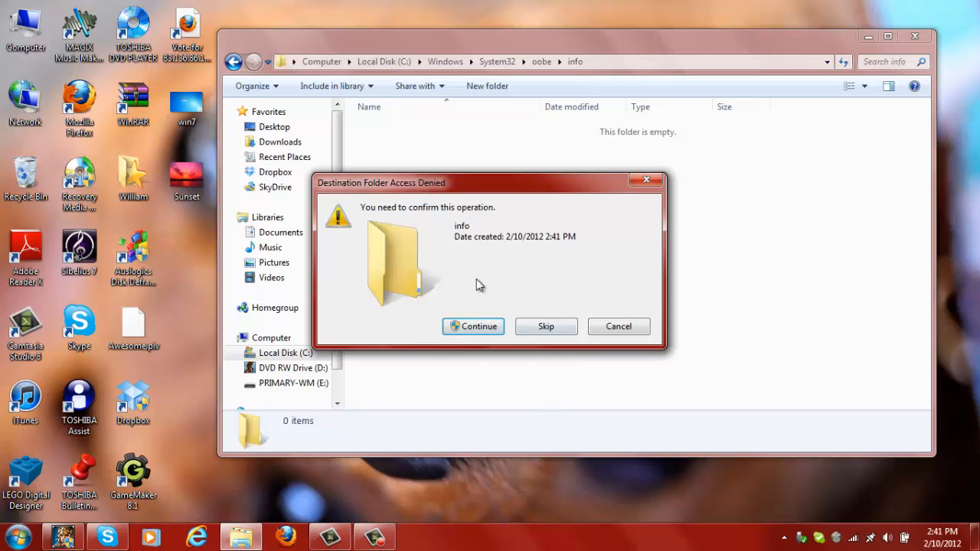
left_click(473, 325)
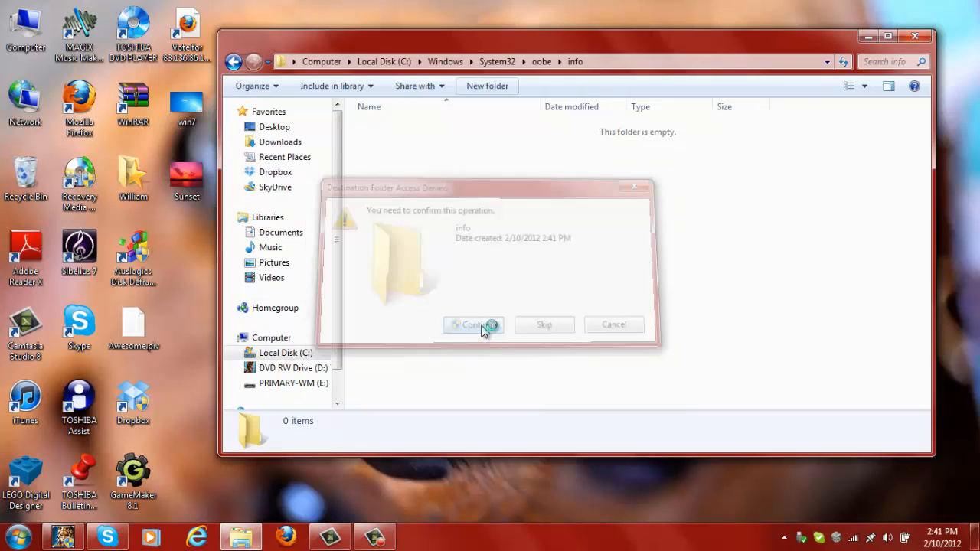
left_click(472, 325)
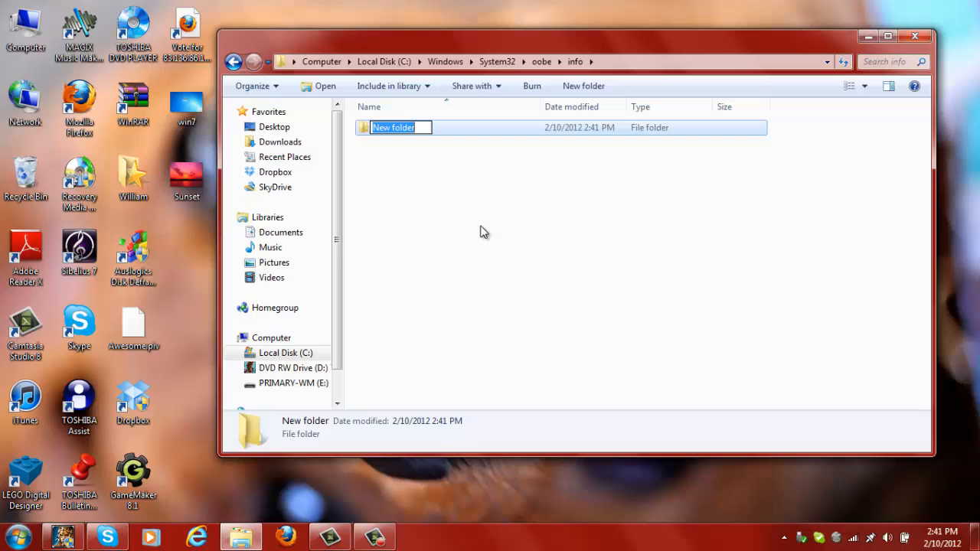
type("backgr")
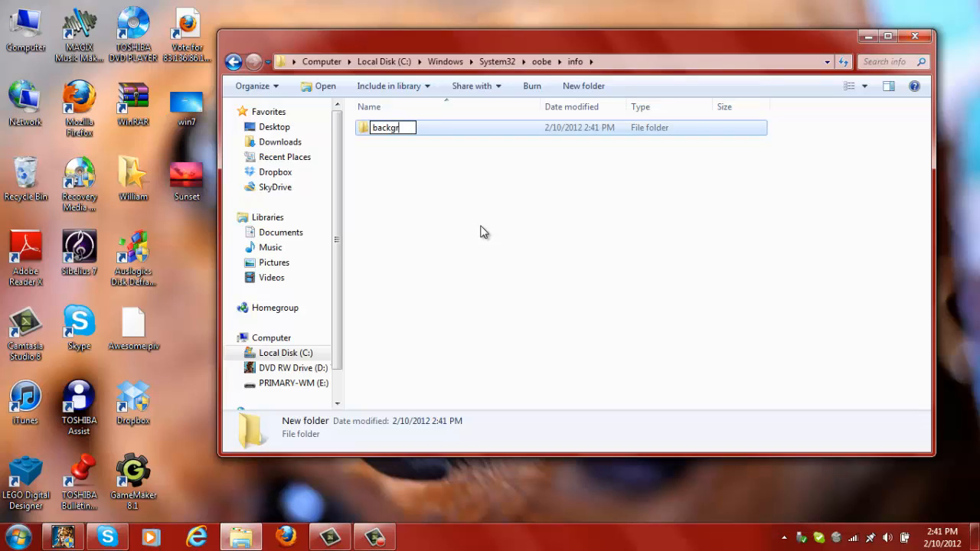
key("Return")
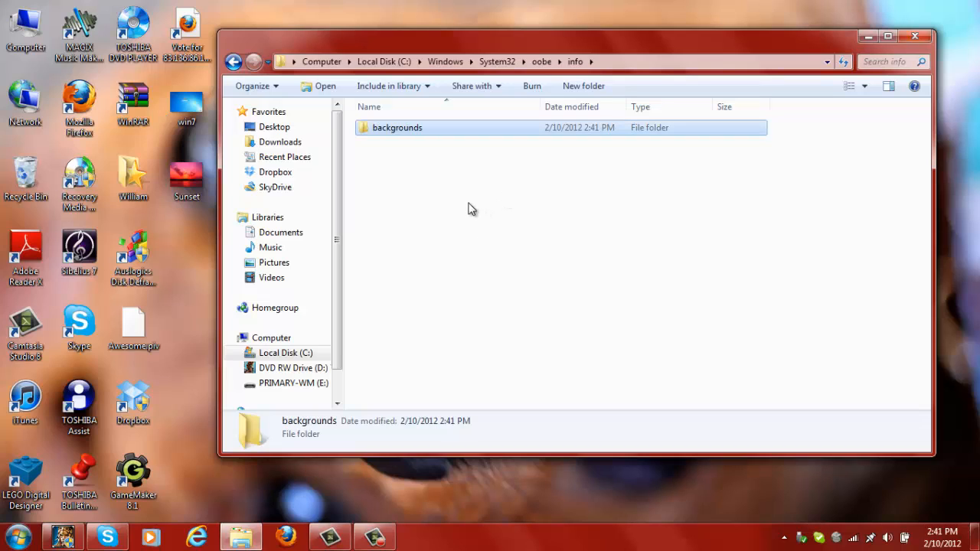
double_click(396, 128)
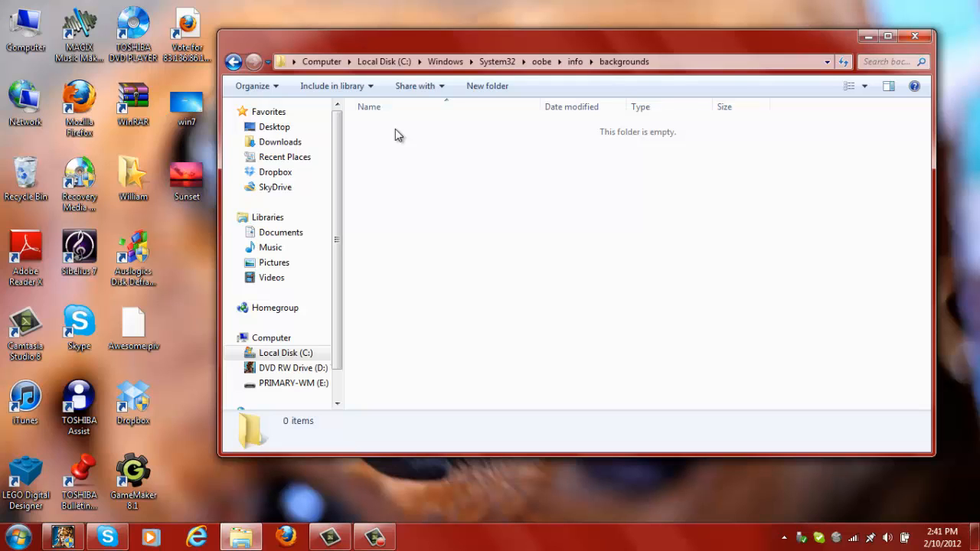
mouse_move(496, 18)
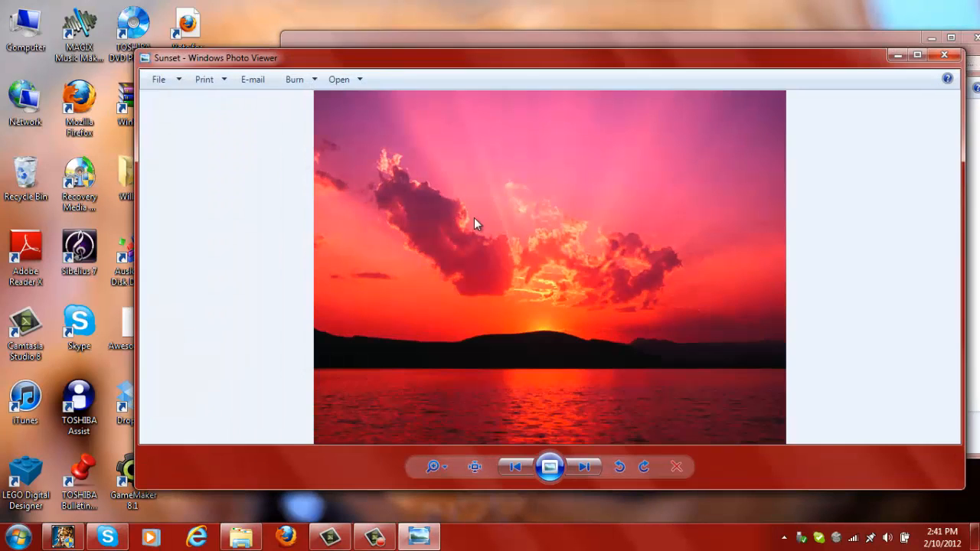
mouse_move(940, 104)
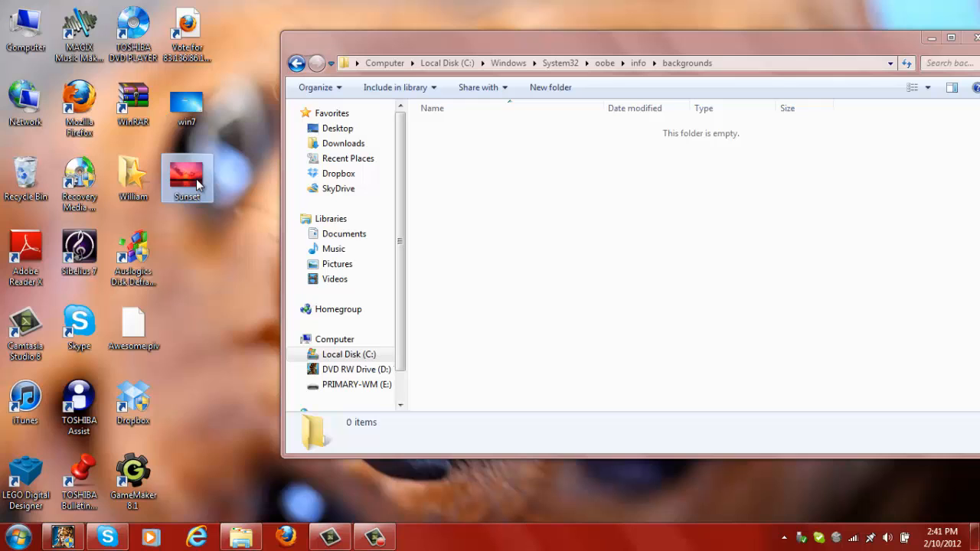
right_click(187, 178)
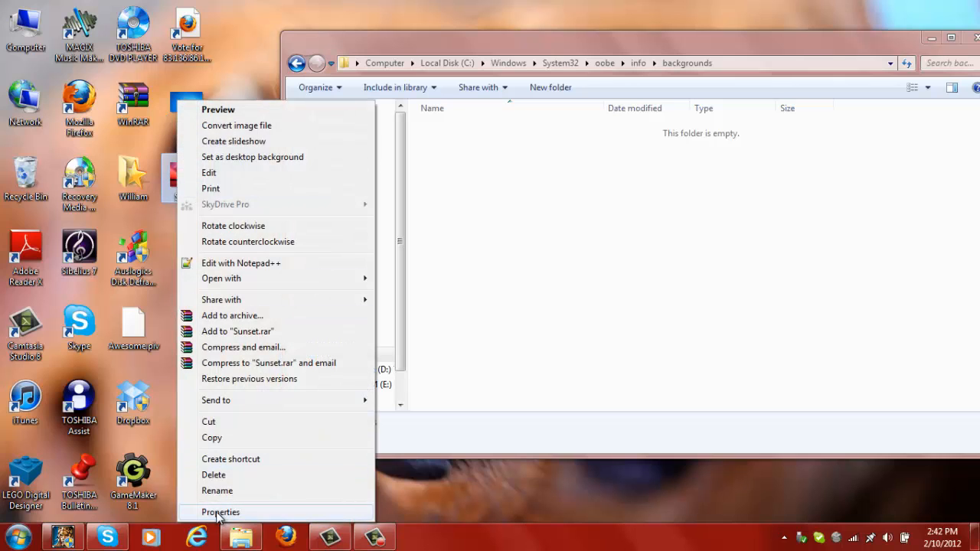
left_click(220, 512)
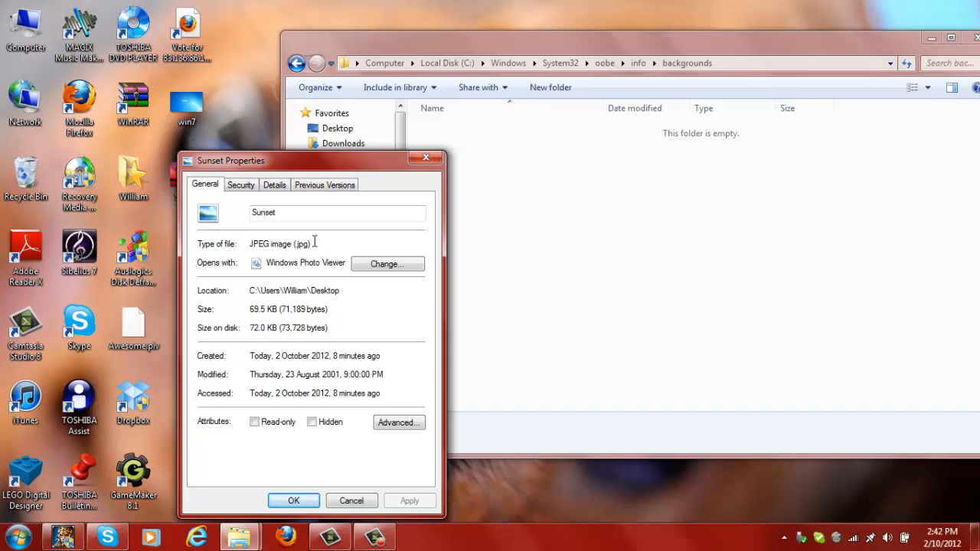
mouse_move(306, 483)
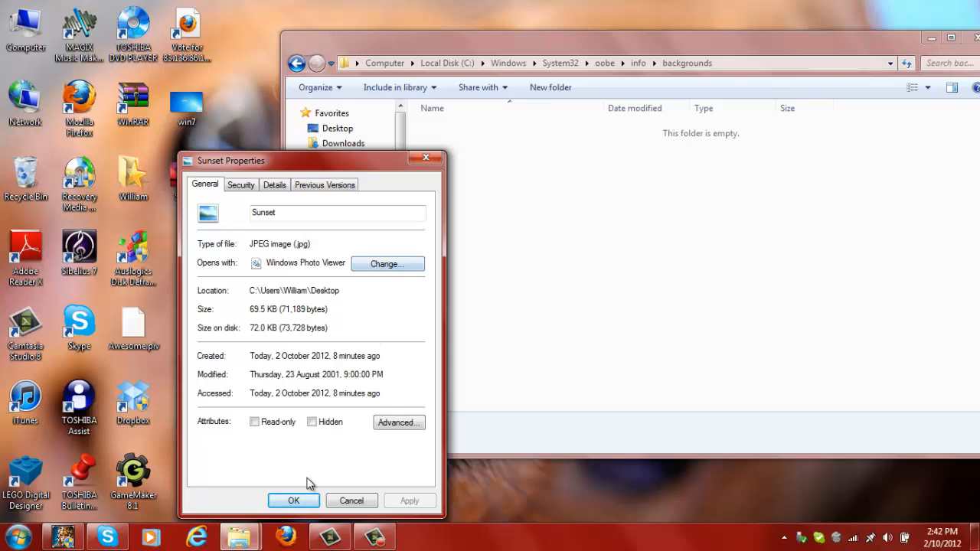
left_click(294, 501)
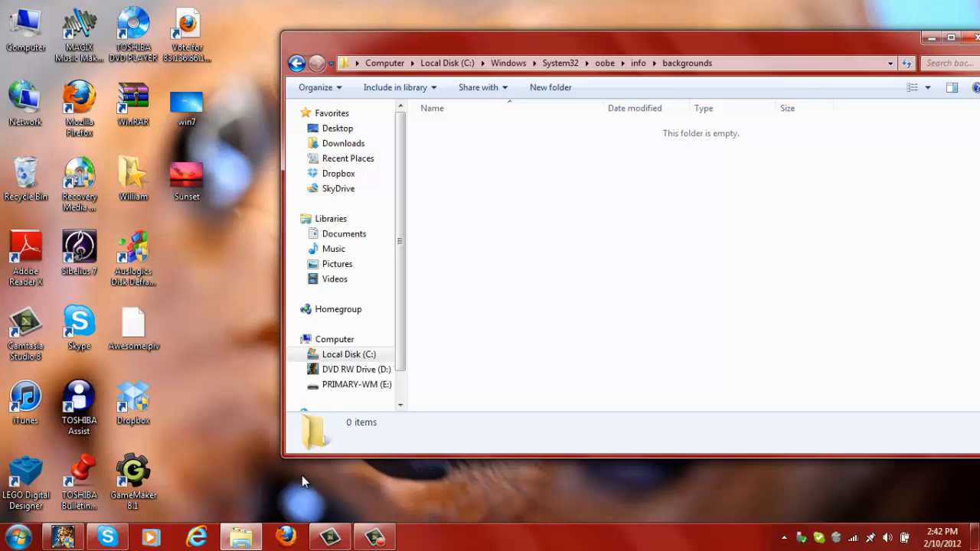
mouse_move(215, 201)
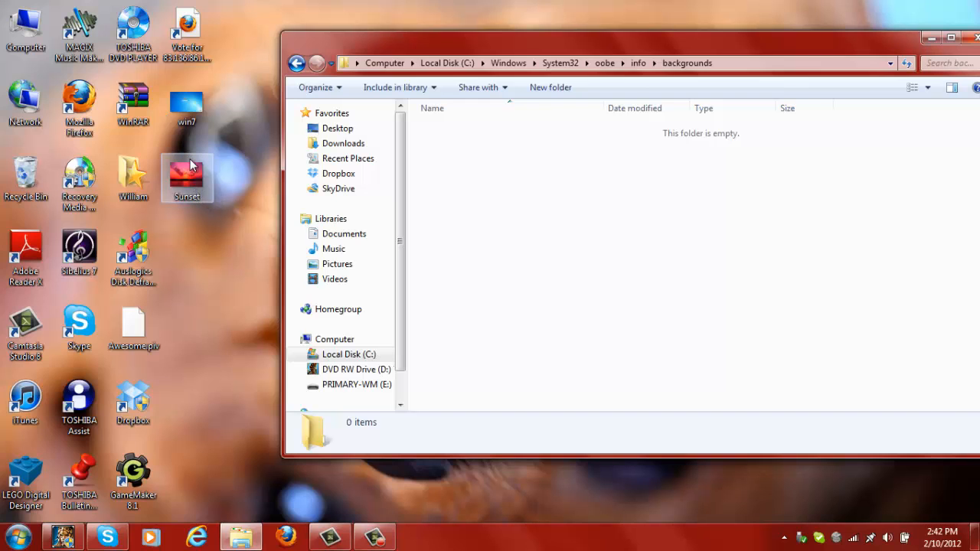
Preview the Sunset JPEG, then move it into the backgrounds folder with administrator permission
double_click(187, 176)
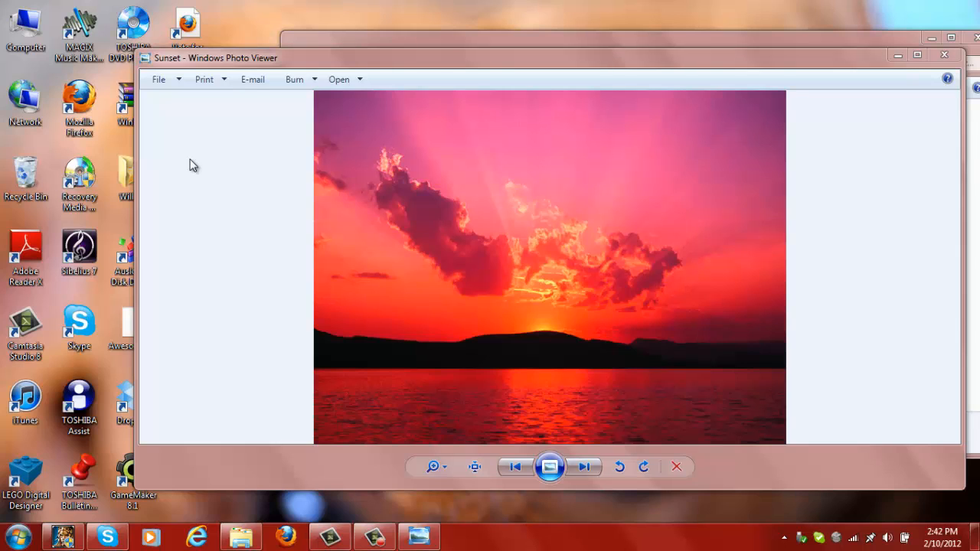
left_click(340, 79)
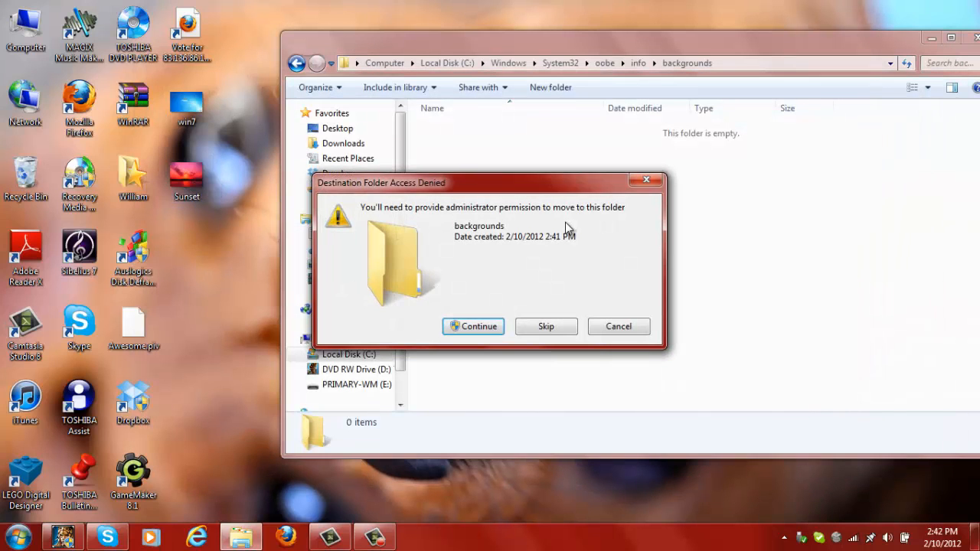
left_click(472, 326)
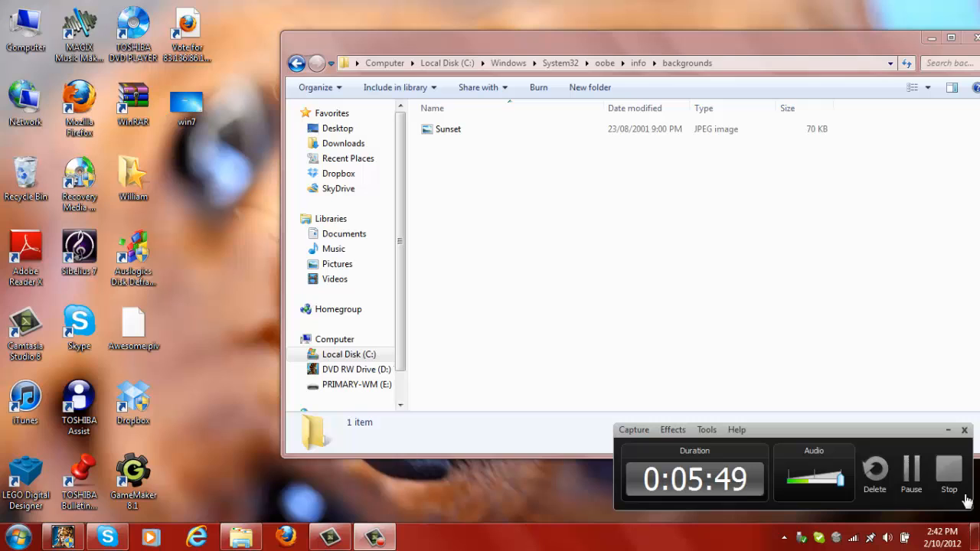
left_click(949, 474)
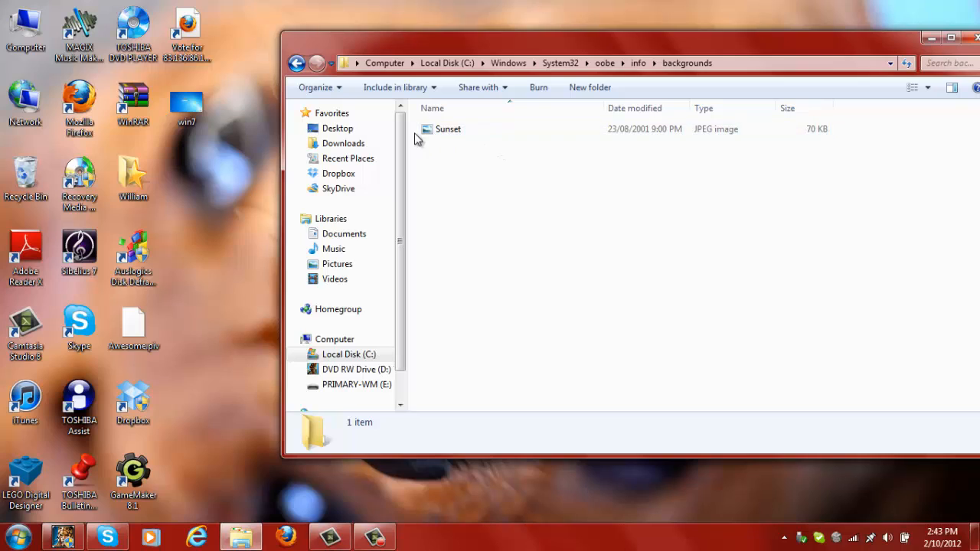
Rename the Sunset picture to 'backgroundDefault', granting administrator permission
left_click(447, 129)
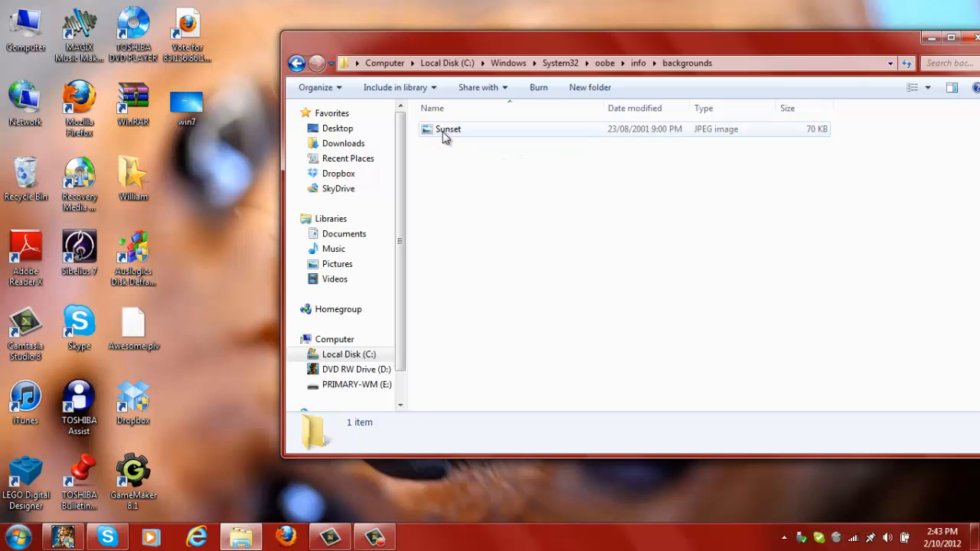
left_click(447, 128)
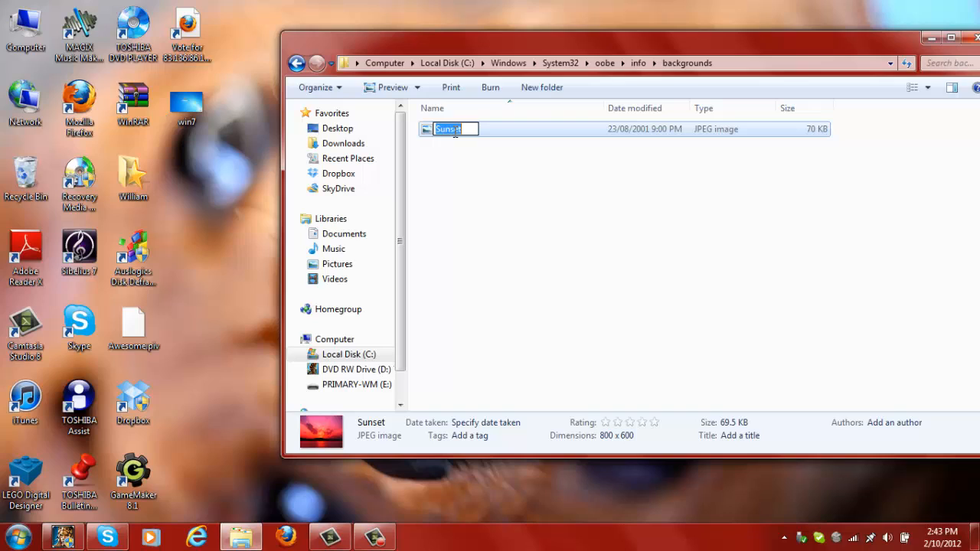
type("back")
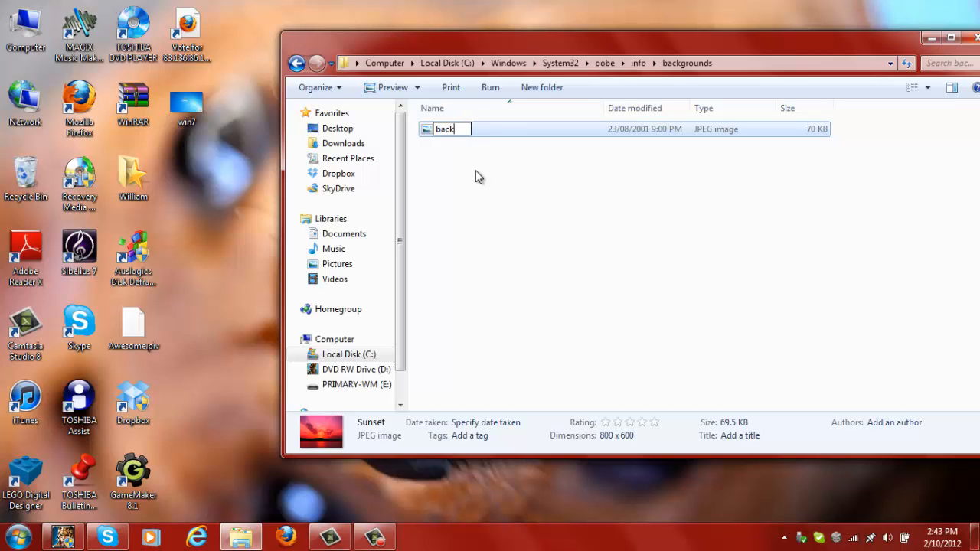
type("ground")
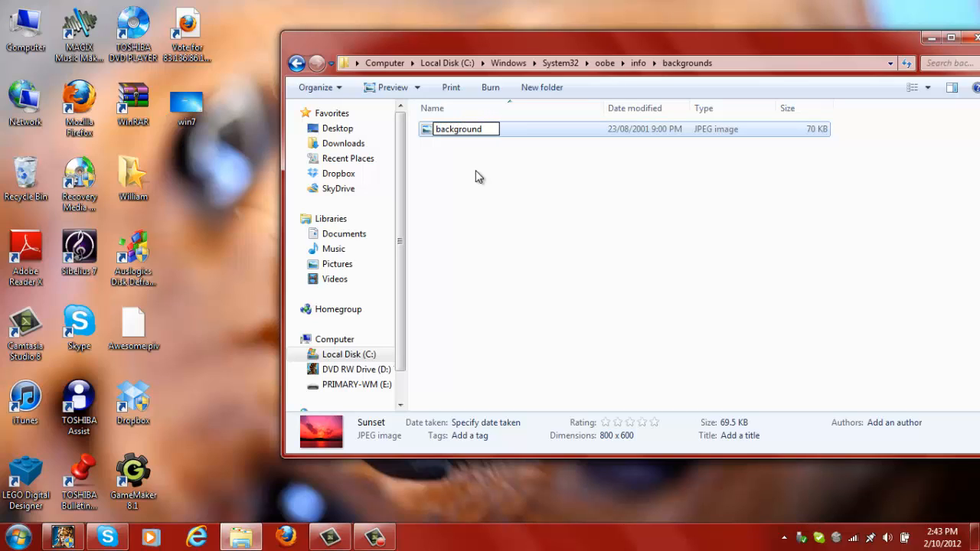
type("D")
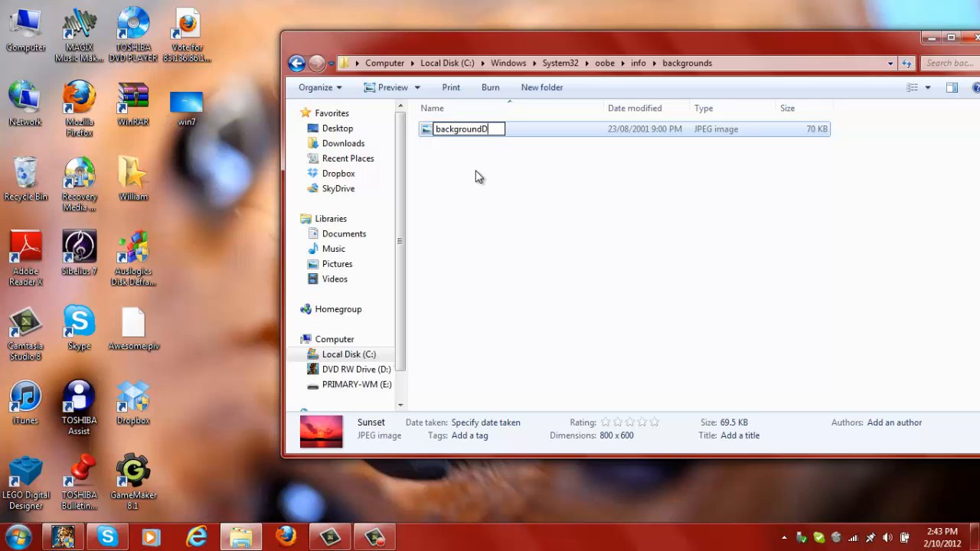
type("efault")
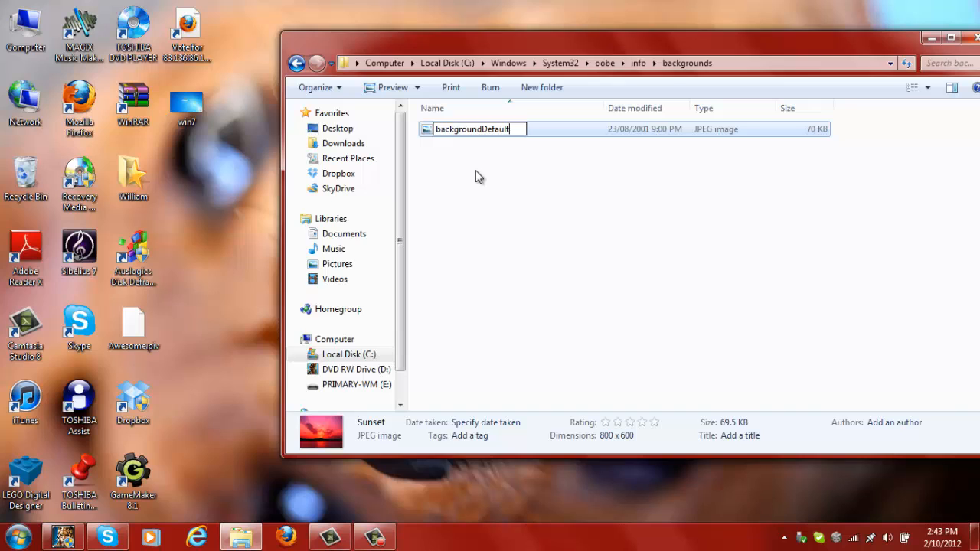
key("Return")
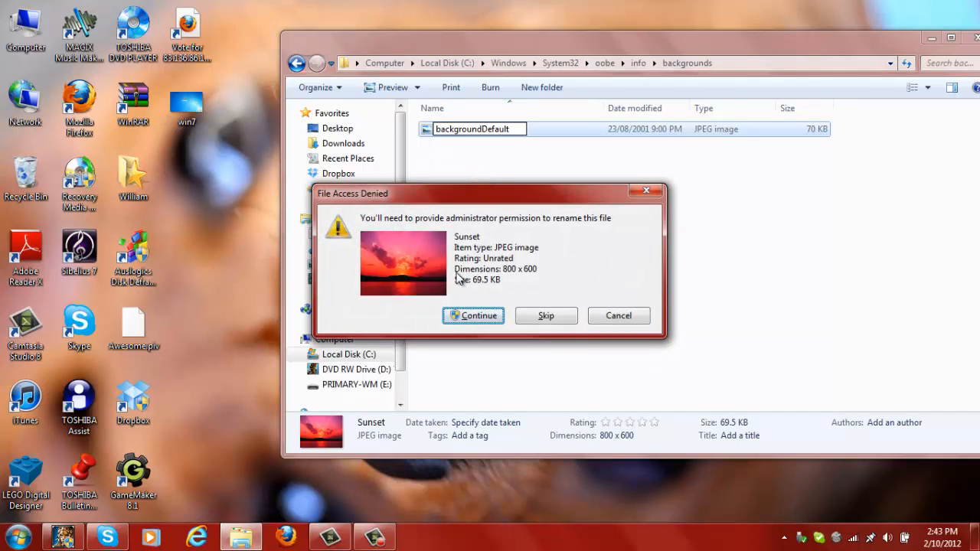
left_click(473, 315)
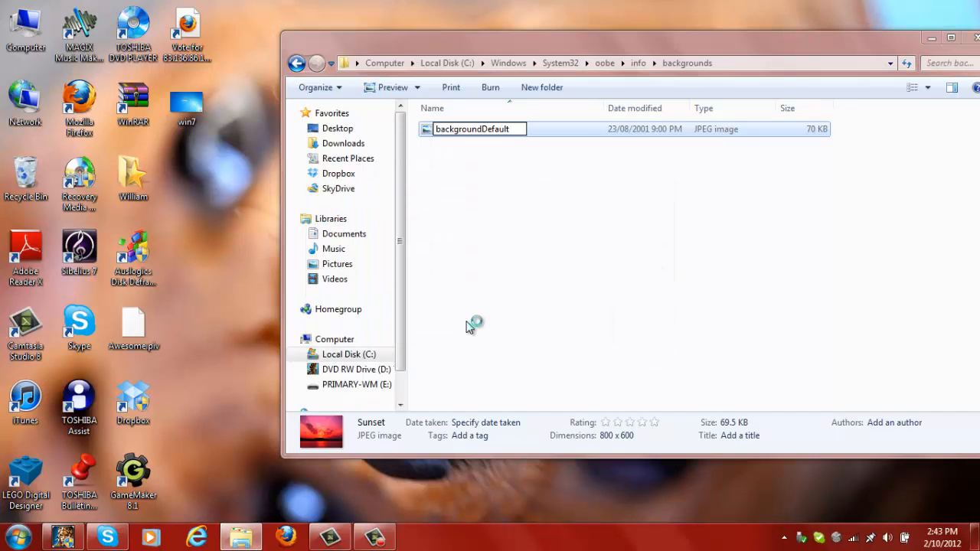
left_click(511, 167)
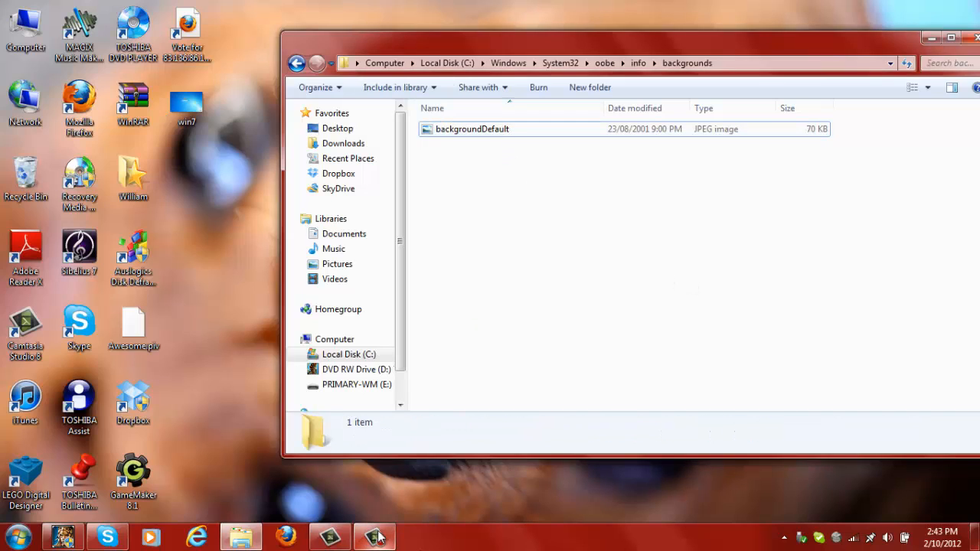
left_click(373, 535)
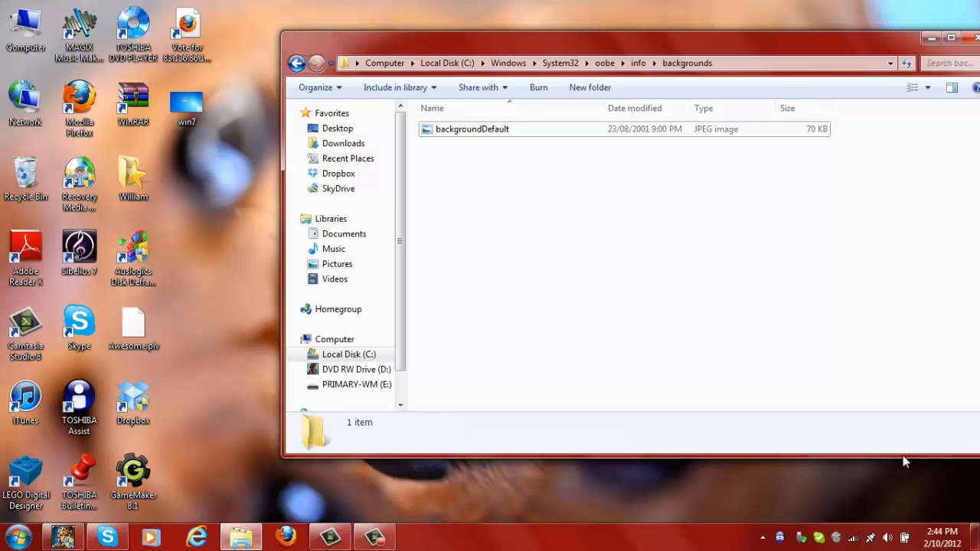
mouse_move(799, 340)
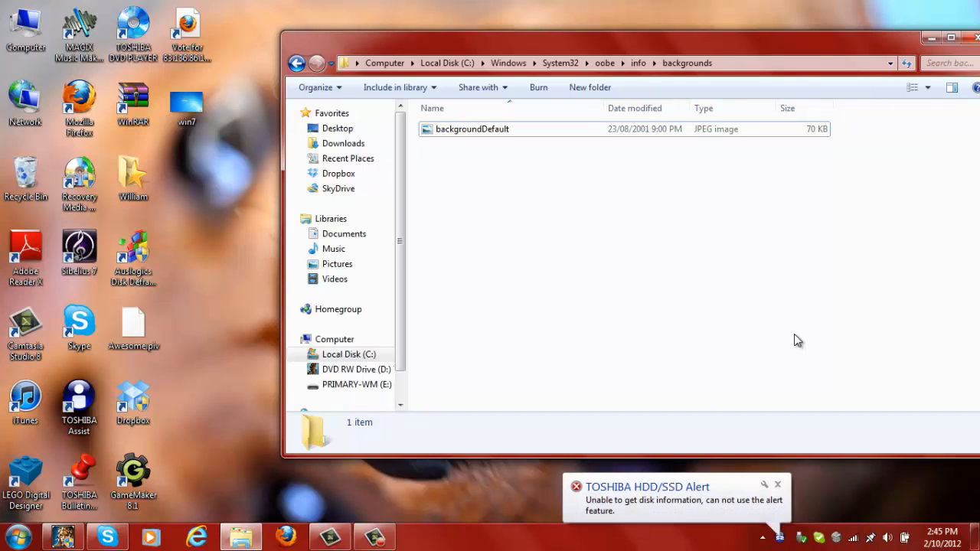
mouse_move(849, 321)
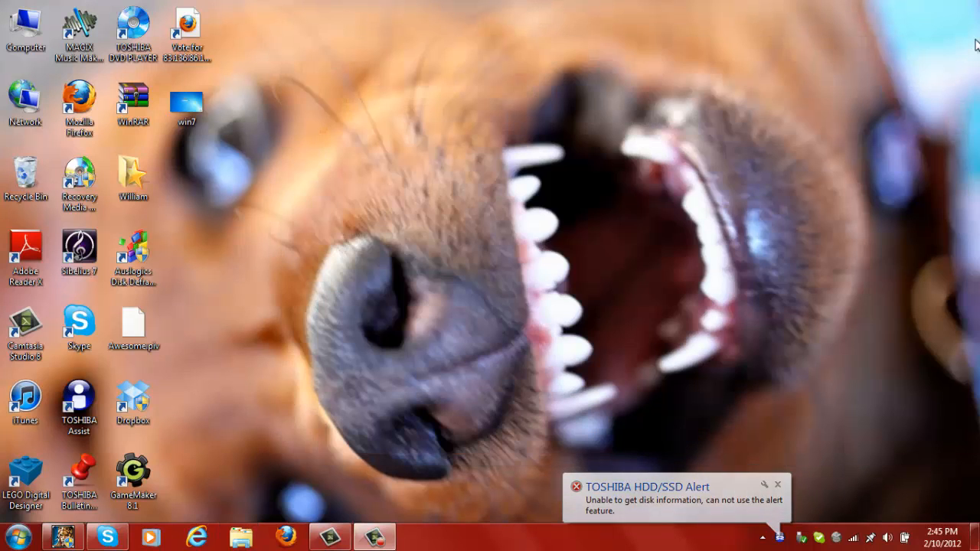
mouse_move(691, 73)
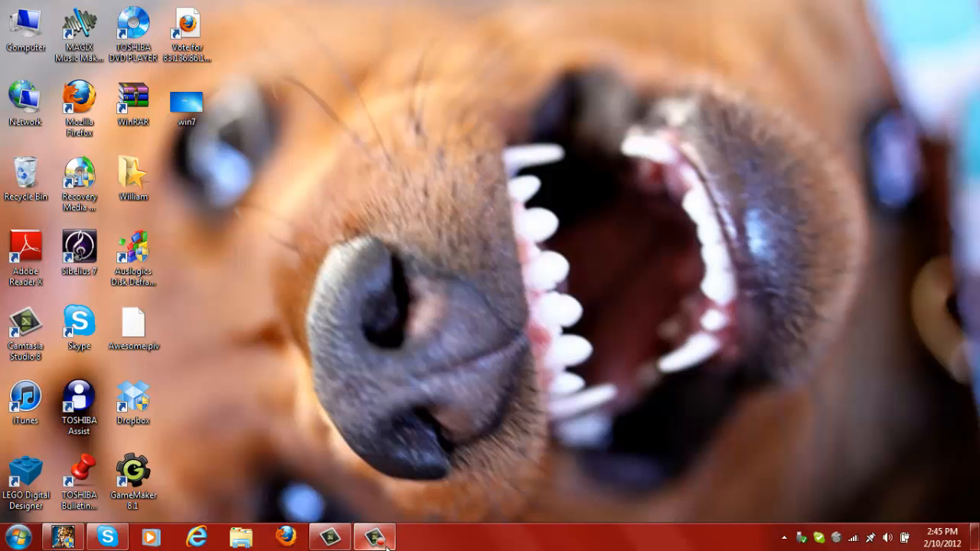
Close the backgrounds folder window, leaving the desktop with backgroundDefault in place
left_click(374, 536)
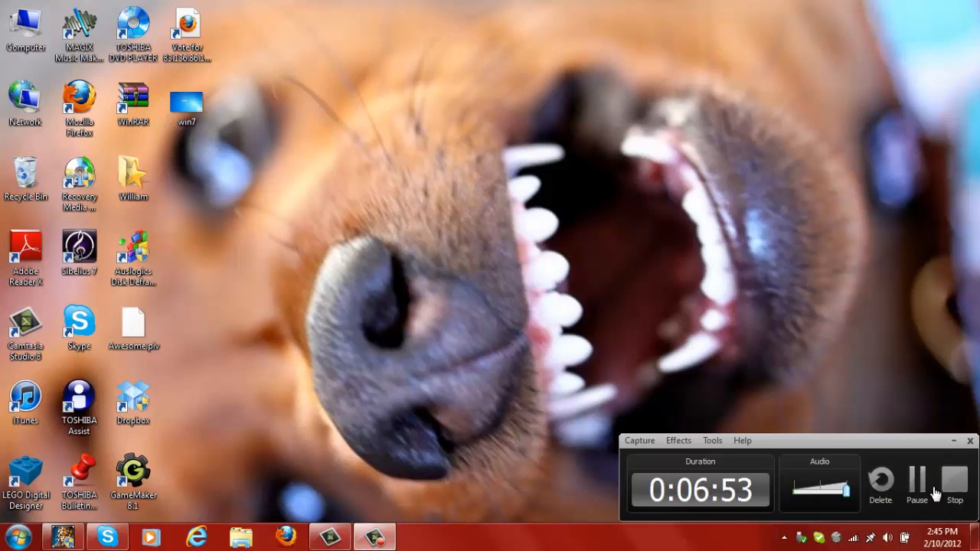